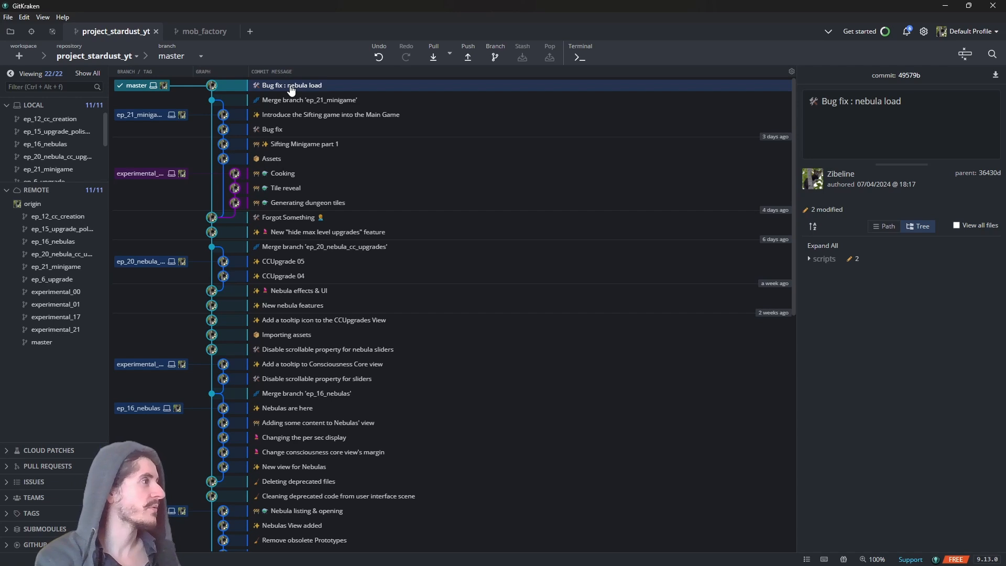
# - Expand all folders of changed files in GitKraken's 'Bug fix : nebula load' commit
pyautogui.click(824, 258)
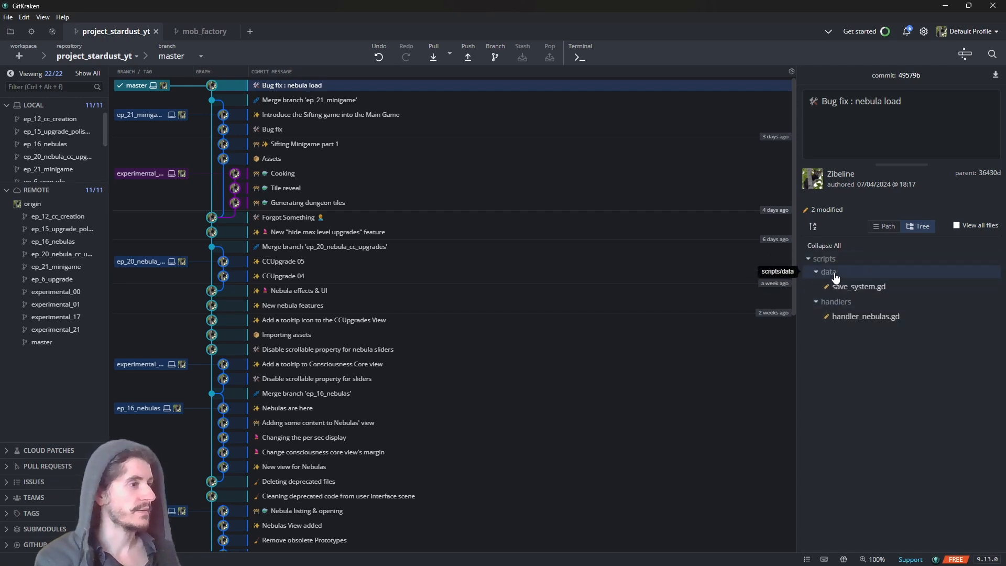
pyautogui.click(866, 315)
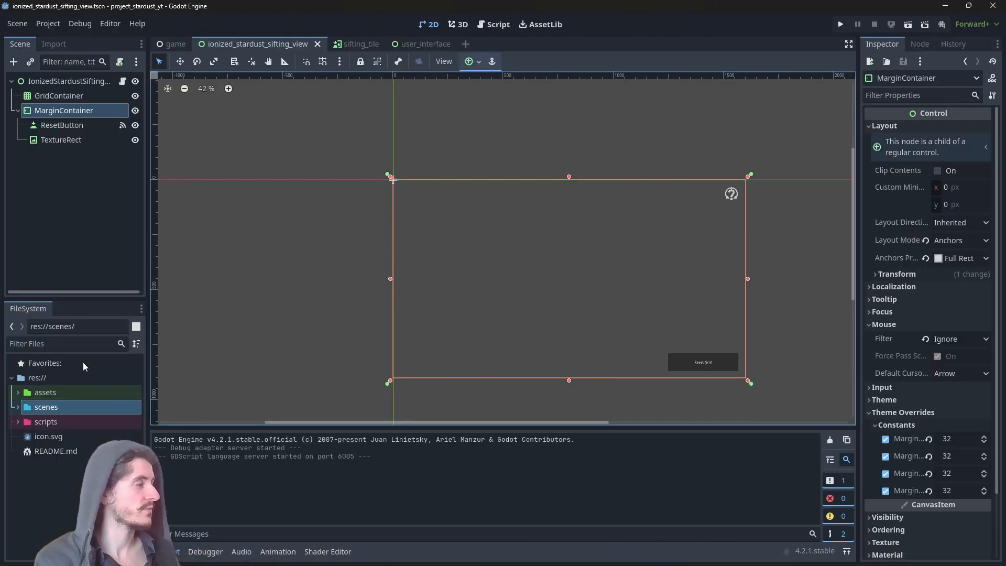
# - Open handler_nebulas.gd in the Script workspace to read the nebula load fix
pyautogui.click(496, 25)
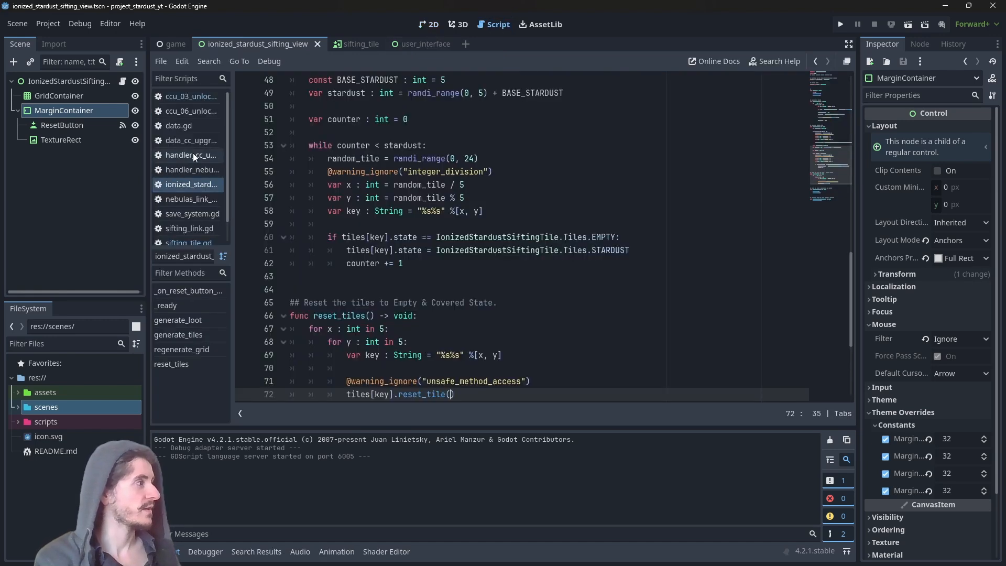
pyautogui.moveTo(193, 221)
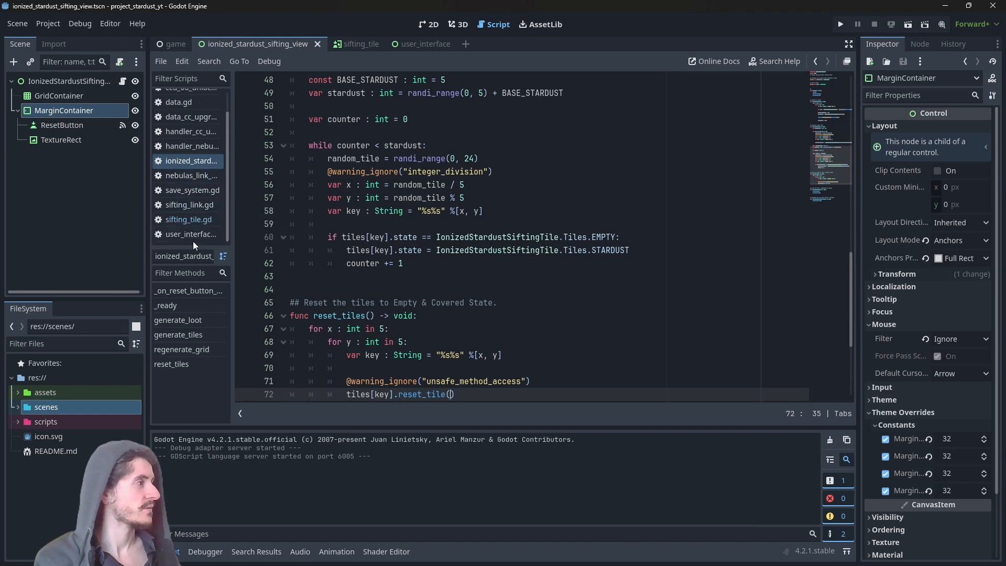
pyautogui.click(189, 146)
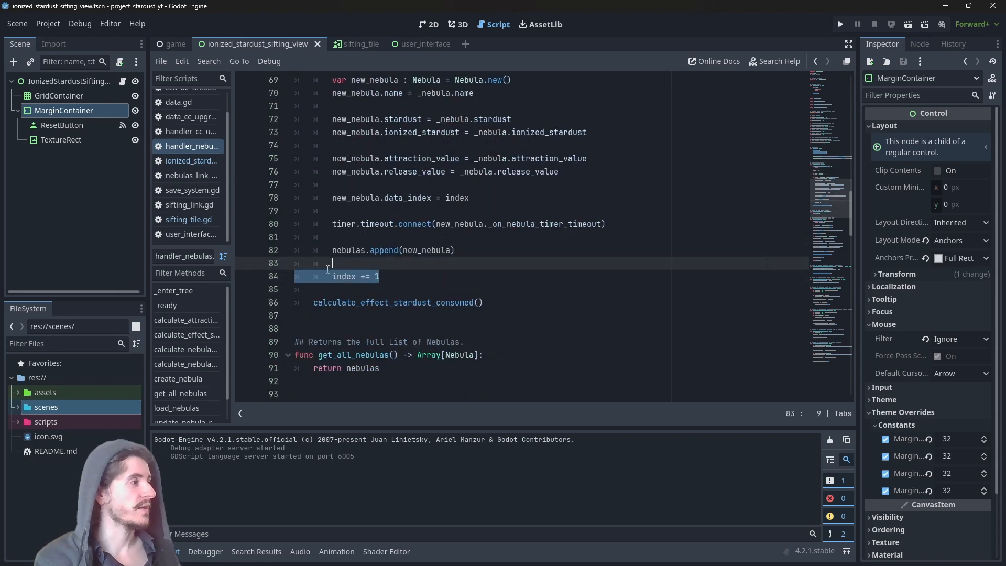
pyautogui.click(343, 277)
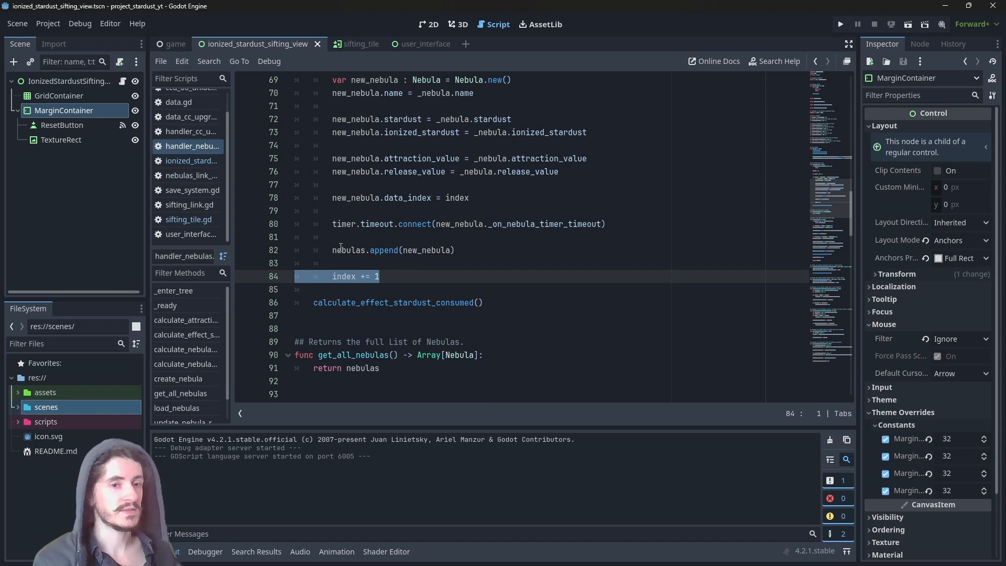
pyautogui.moveTo(393, 240)
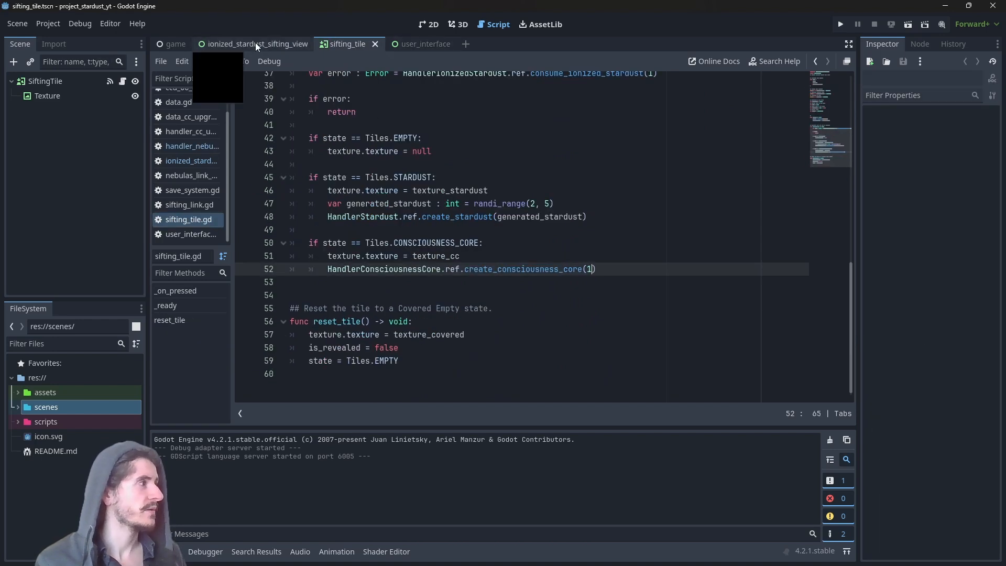
# - Return to the ionized_stardust_sifting_view script and delete the blank line 7
pyautogui.click(257, 44)
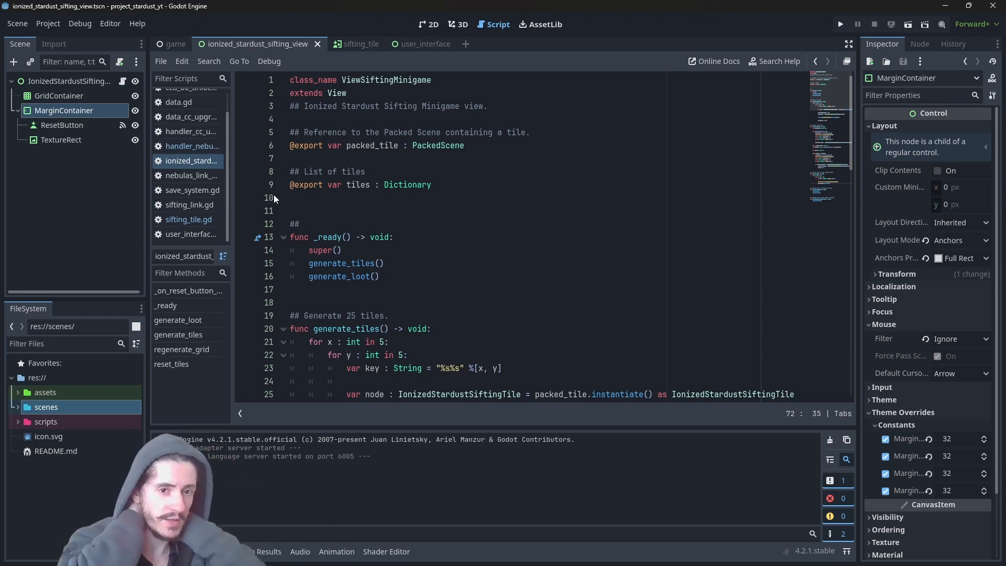
pyautogui.moveTo(119, 88)
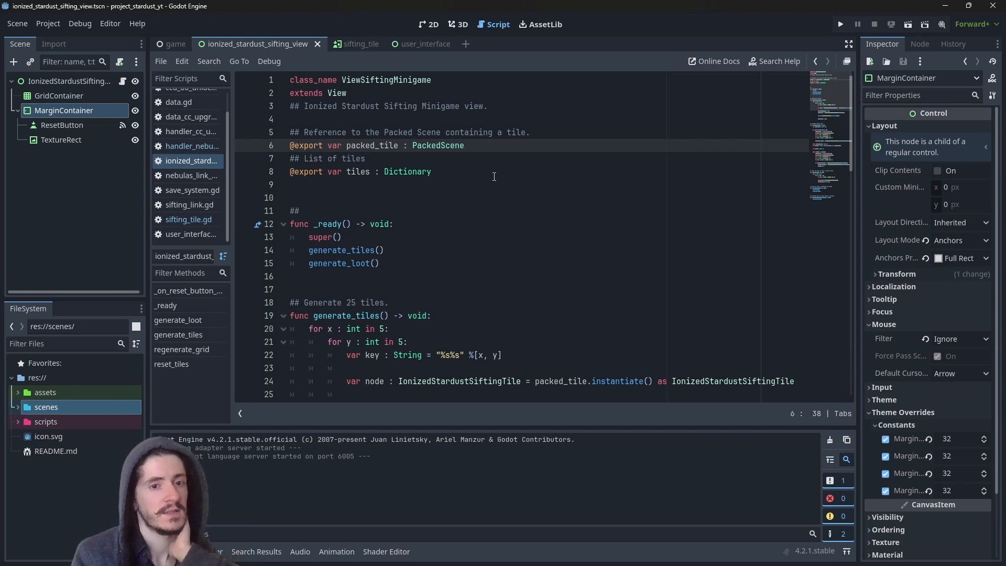
# - Declare a commented 'var is_automated : bool = false' after the tiles export
pyautogui.click(432, 171)
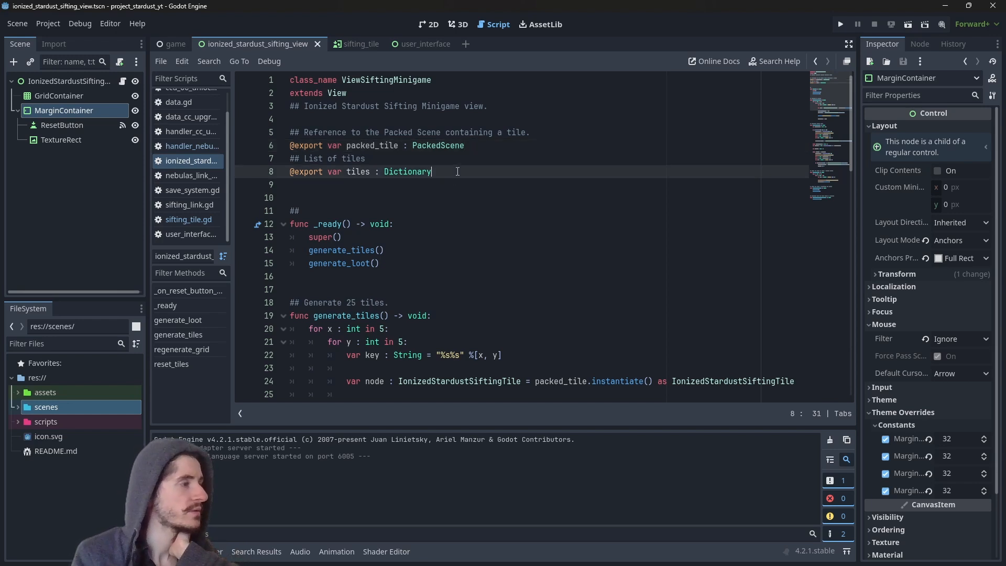
pyautogui.write('var automation_activ')
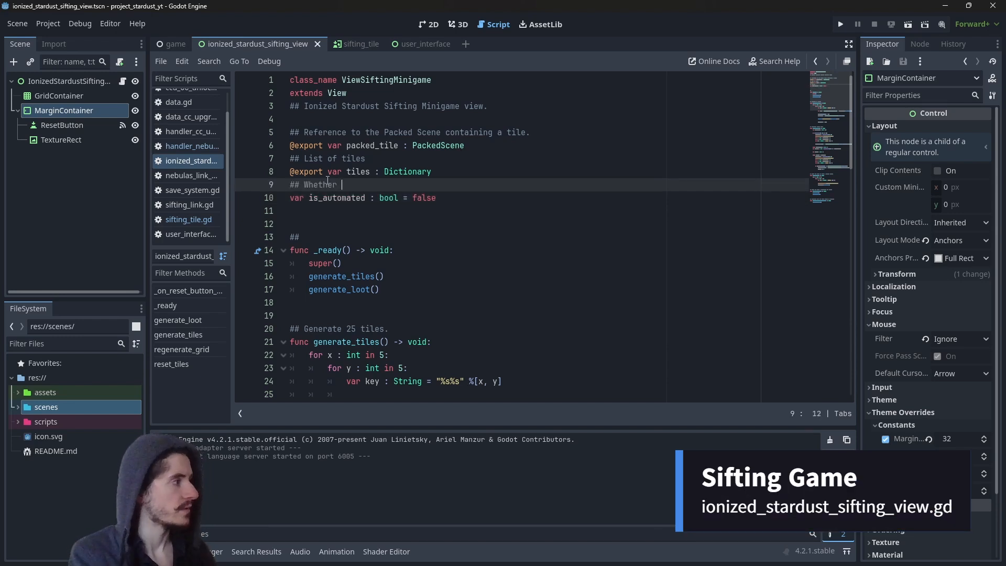
pyautogui.write('or not the game is revealing tiles automatically.')
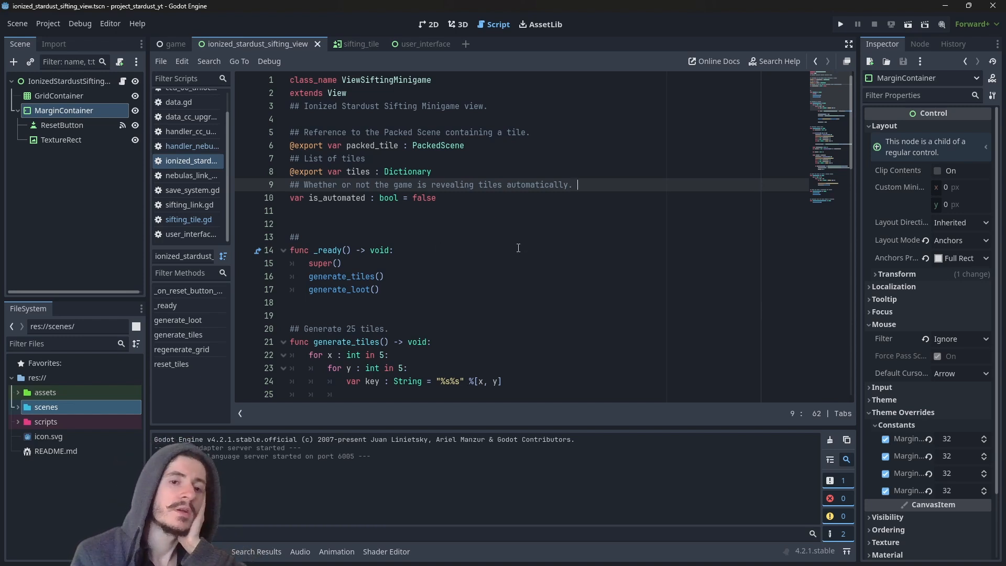
pyautogui.moveTo(449, 276)
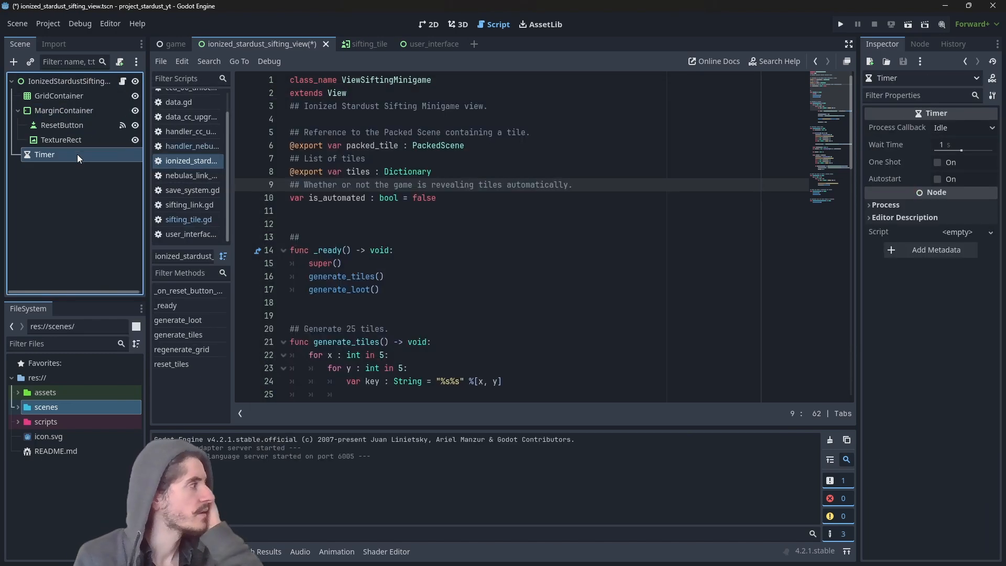
# - Name a new Timer child AutomationTimer and export a commented 'automation_timer : Timer' variable
pyautogui.write('AutomationTimer')
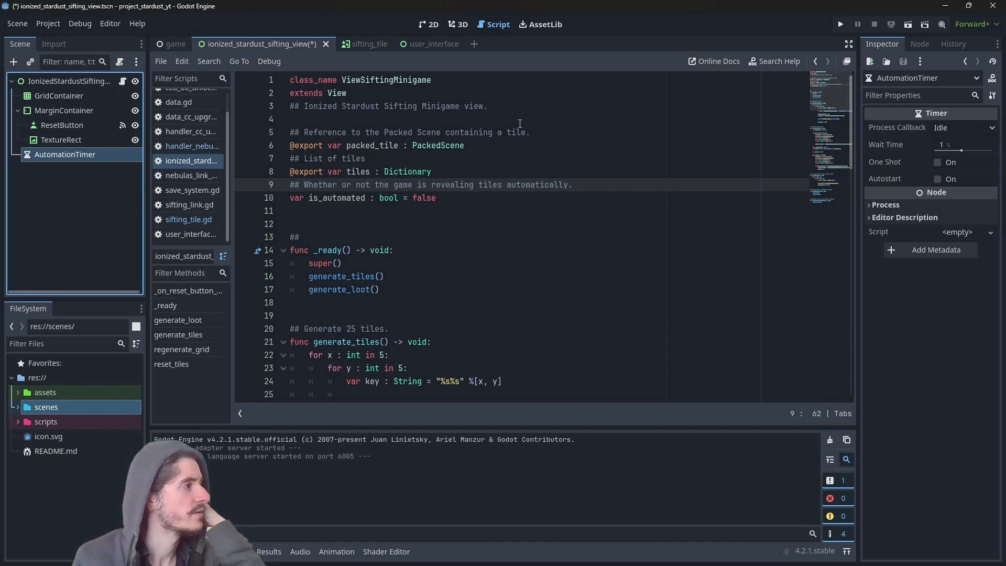
pyautogui.write('@export var automation_timer : Timer')
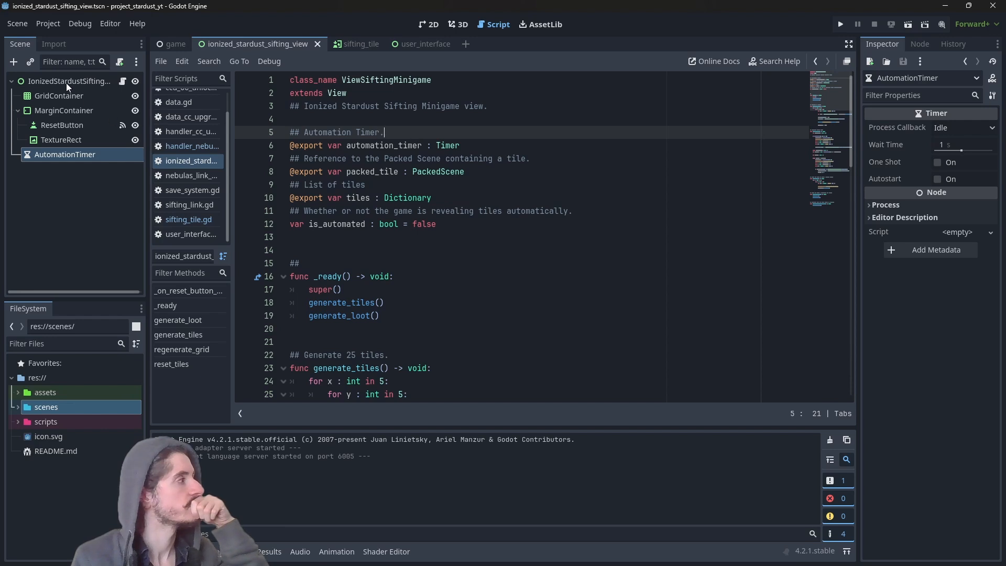
# - Assign the AutomationTimer node to the root node's Automation Timer Inspector property
pyautogui.click(69, 80)
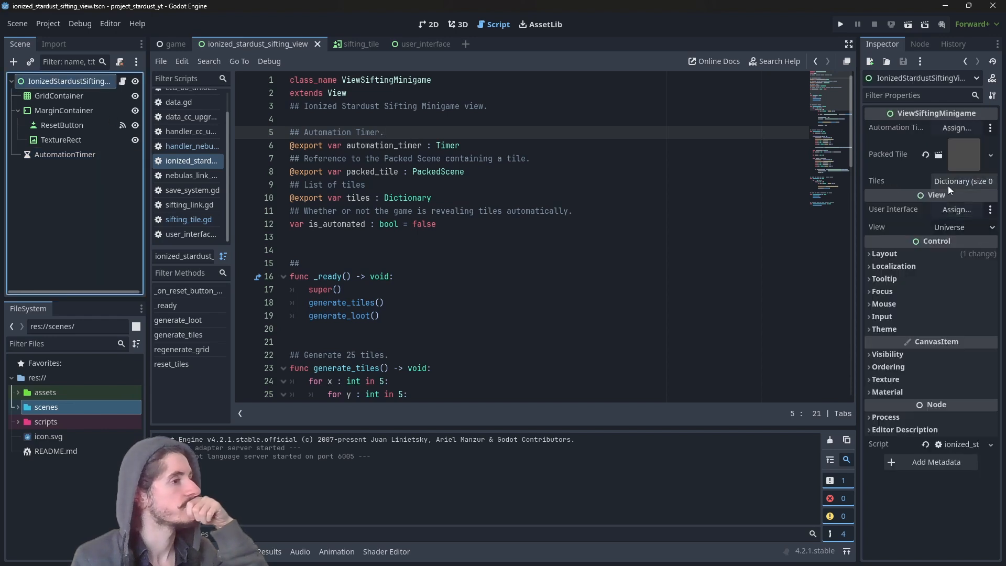
pyautogui.click(956, 128)
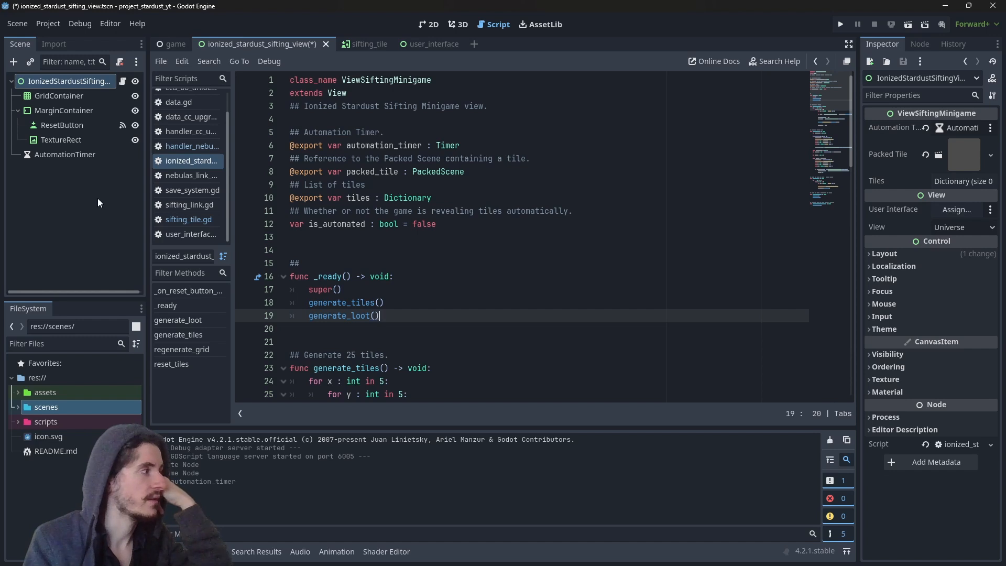
pyautogui.scroll(-3)
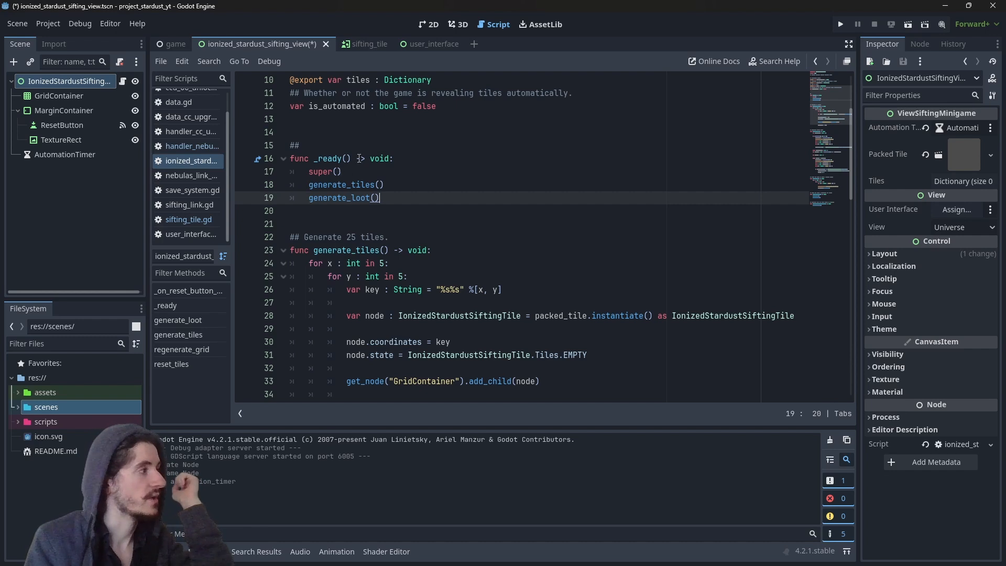
pyautogui.click(65, 154)
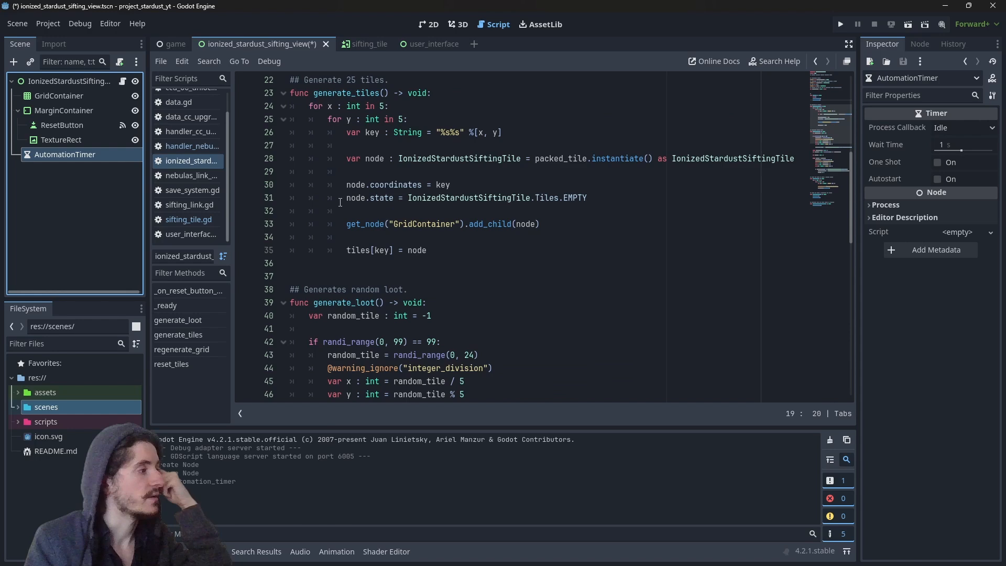
pyautogui.scroll(-3)
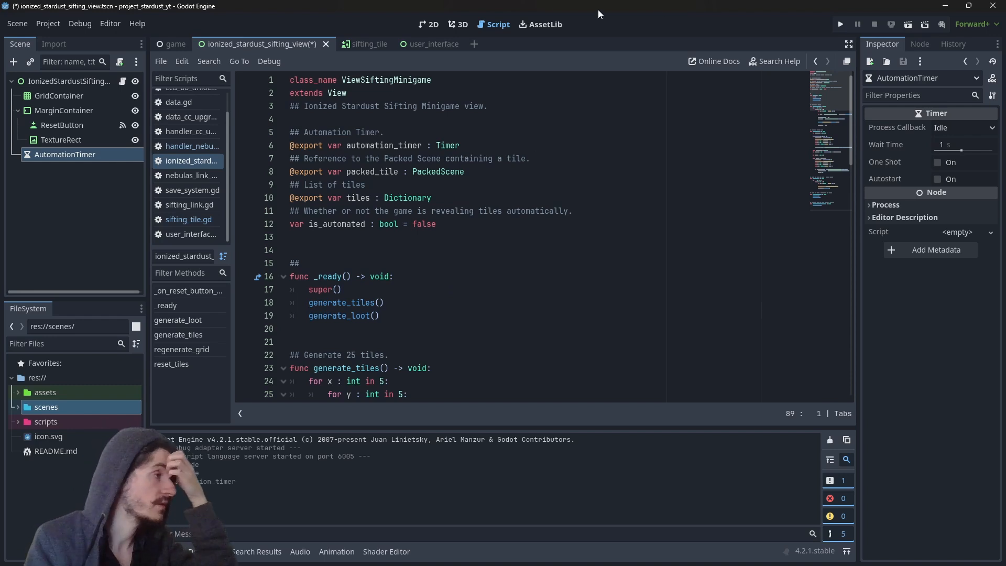
# - Run the project, open Ionized Stardust Sifting, reveal some tiles, then close the game
pyautogui.click(433, 24)
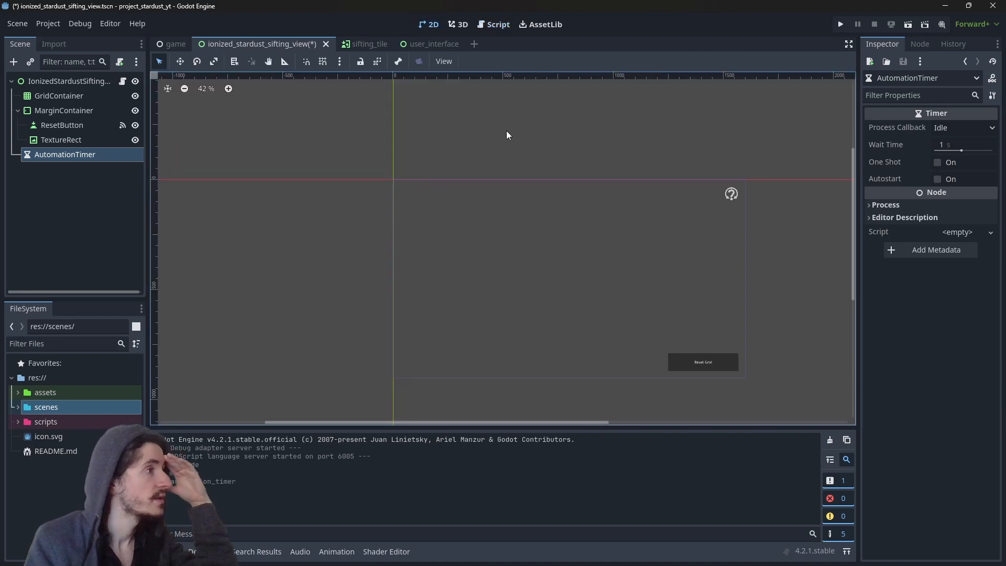
pyautogui.click(840, 25)
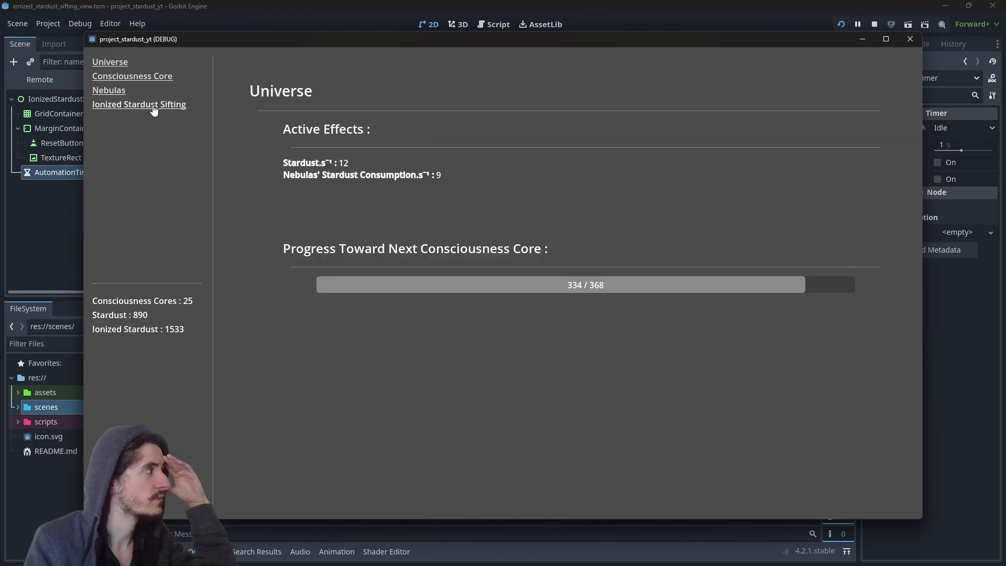
pyautogui.click(138, 103)
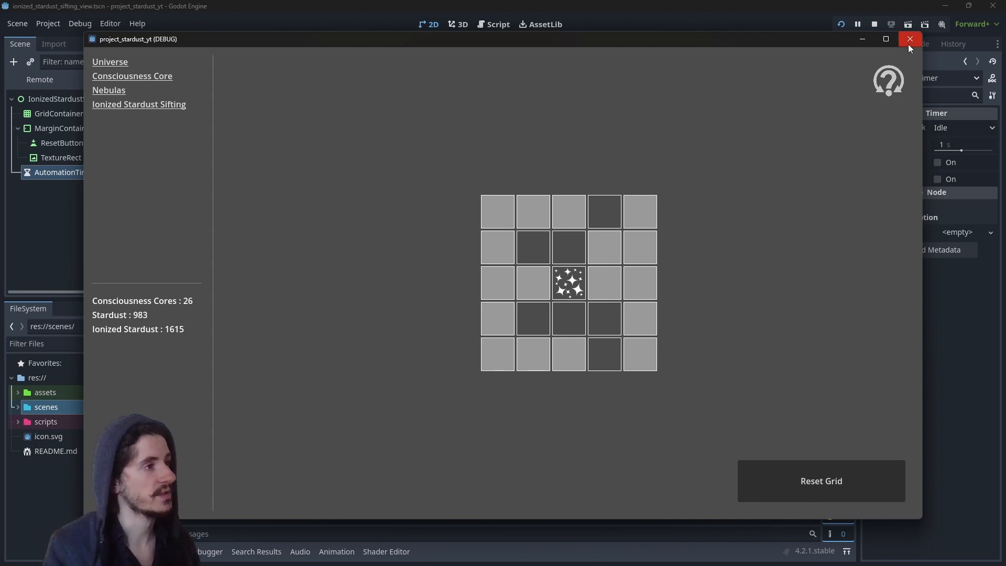
pyautogui.click(909, 39)
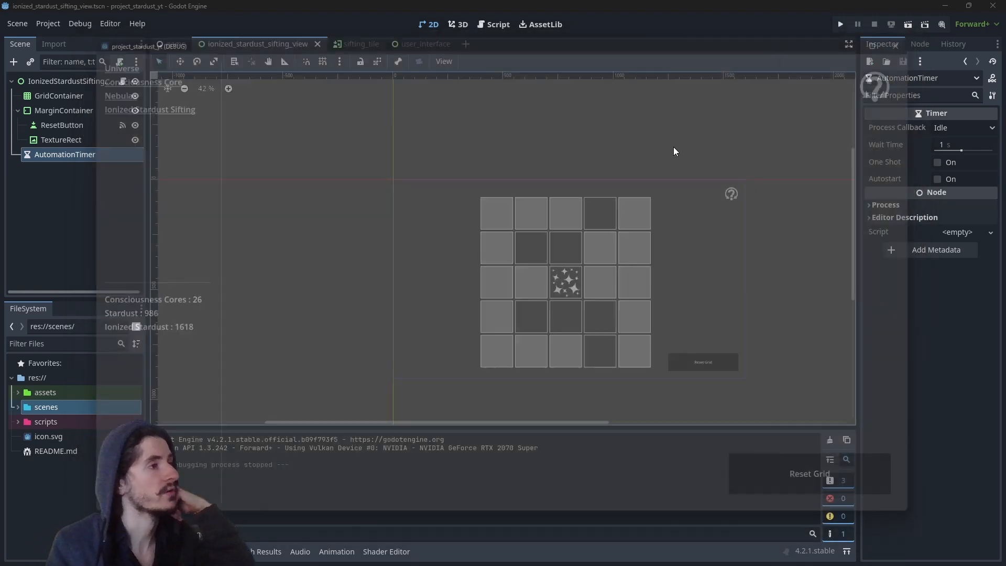
# - Declare an 'automation_tile_reveal() -> void' function in the sifting view script
pyautogui.click(498, 25)
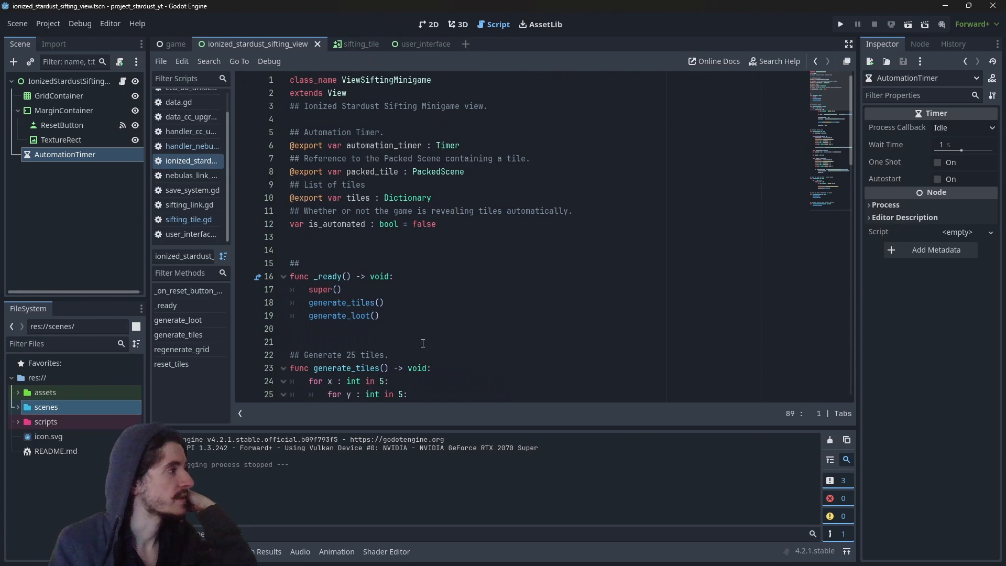
pyautogui.scroll(-3)
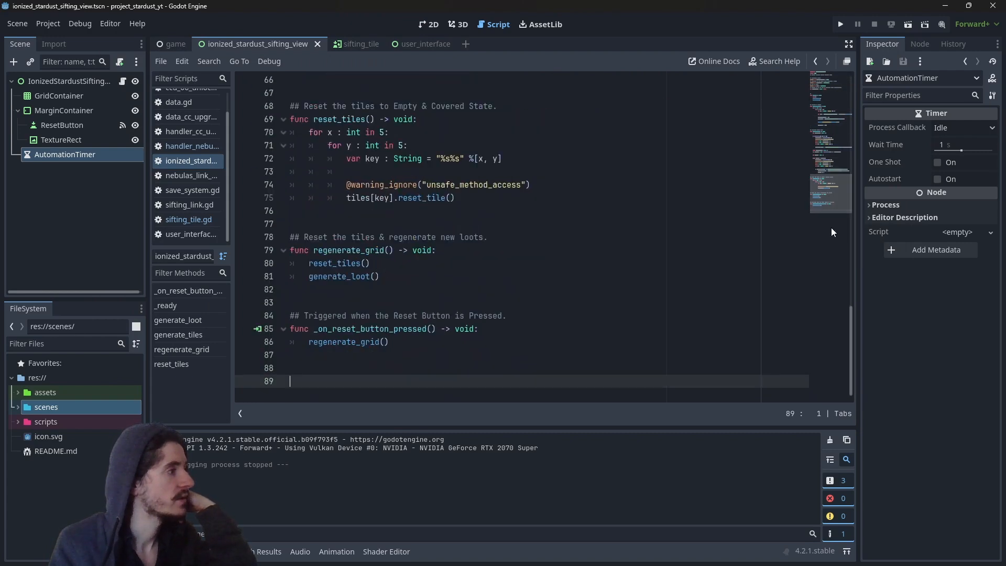
pyautogui.write('func rev')
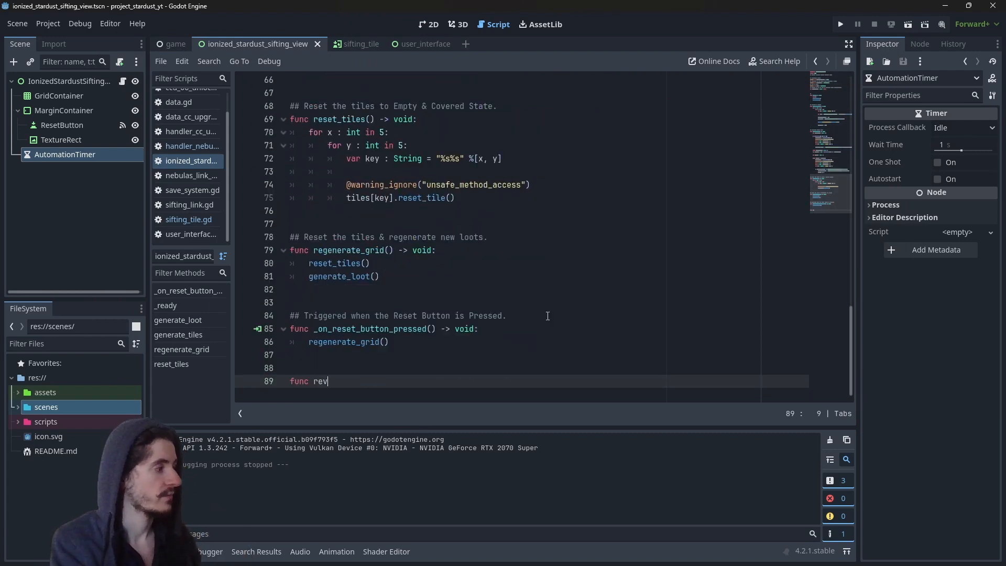
pyautogui.write('automation_tile_reveal() -> void')
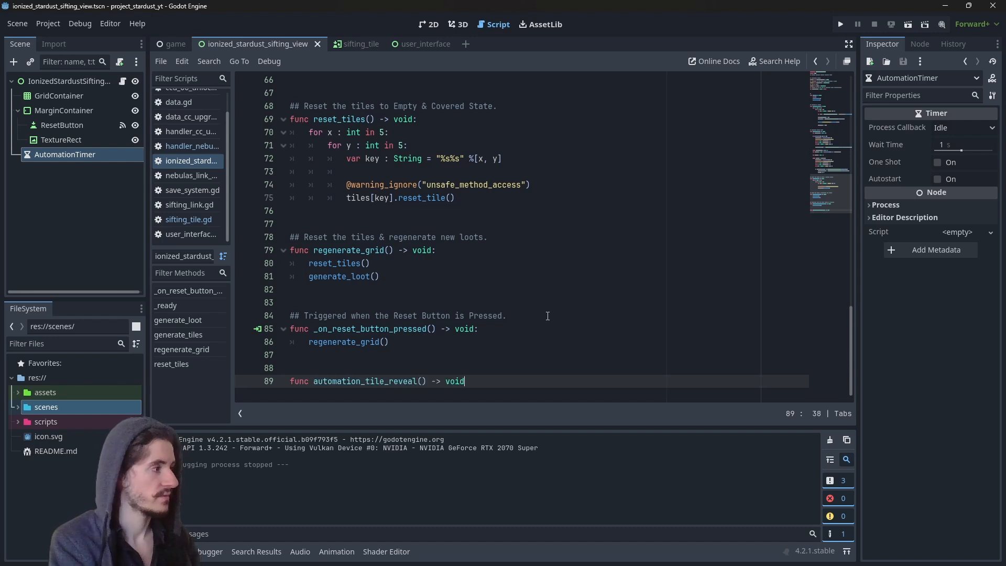
pyautogui.press('enter')
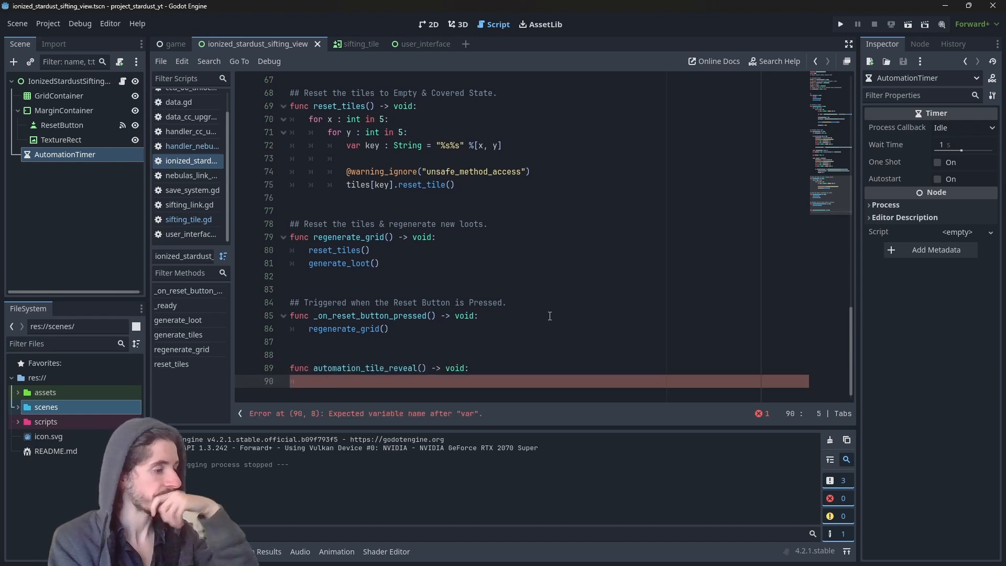
# - Add a for loop over the 25 tiles with an 'if not is_revealed' check
pyautogui.write('for tile_index : int in 25:')
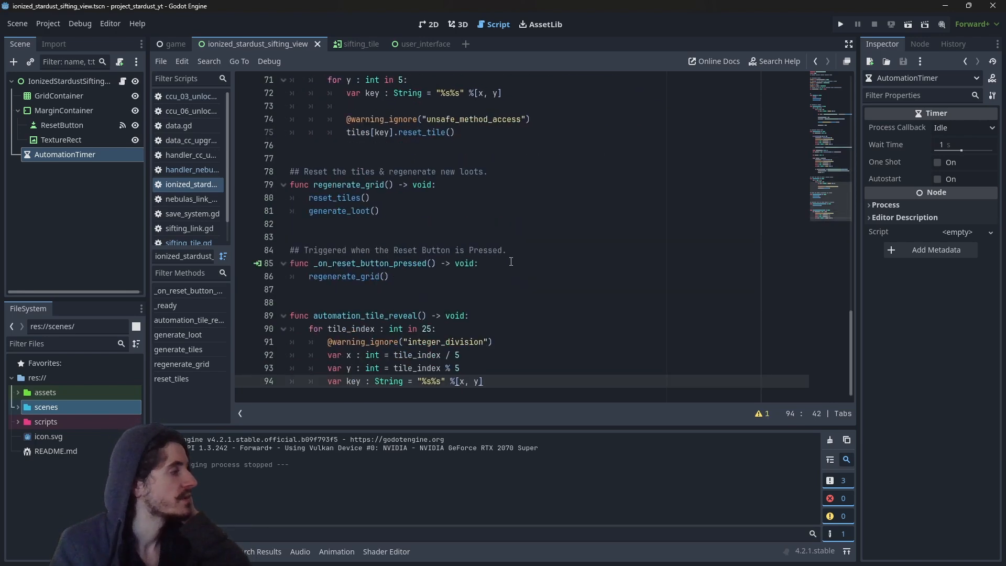
pyautogui.write('if tiles[key].is')
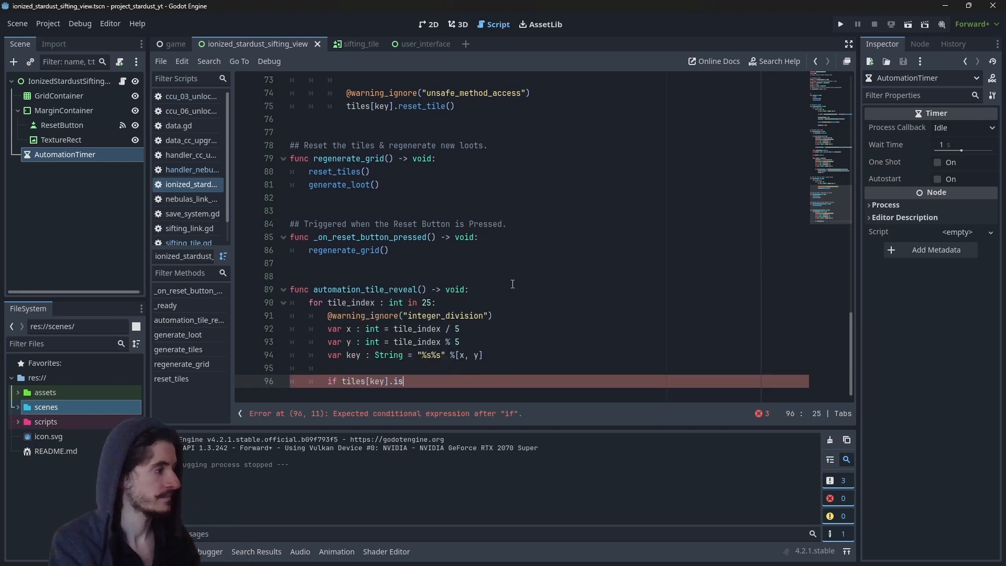
pyautogui.write('(tiles[key] as')
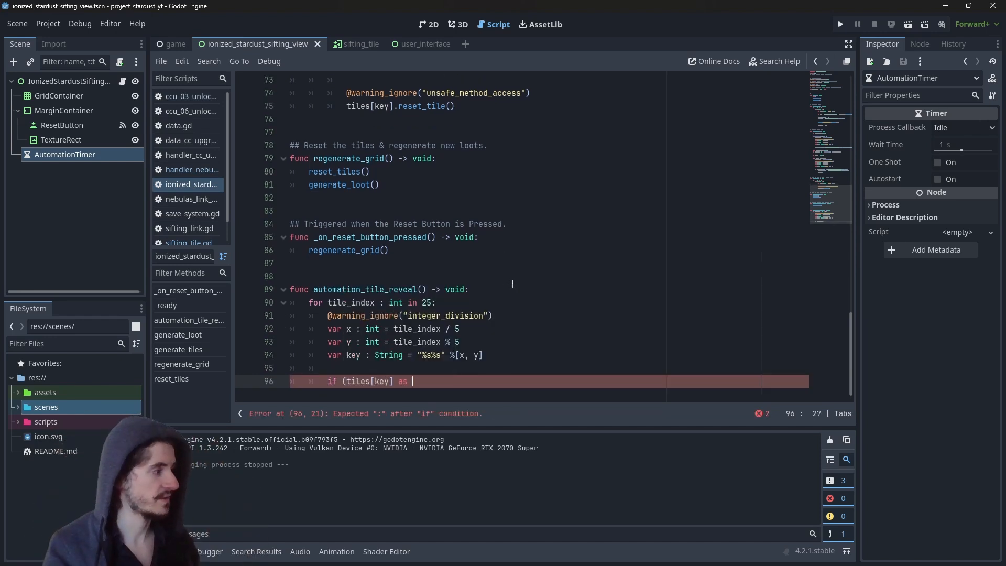
pyautogui.click(351, 44)
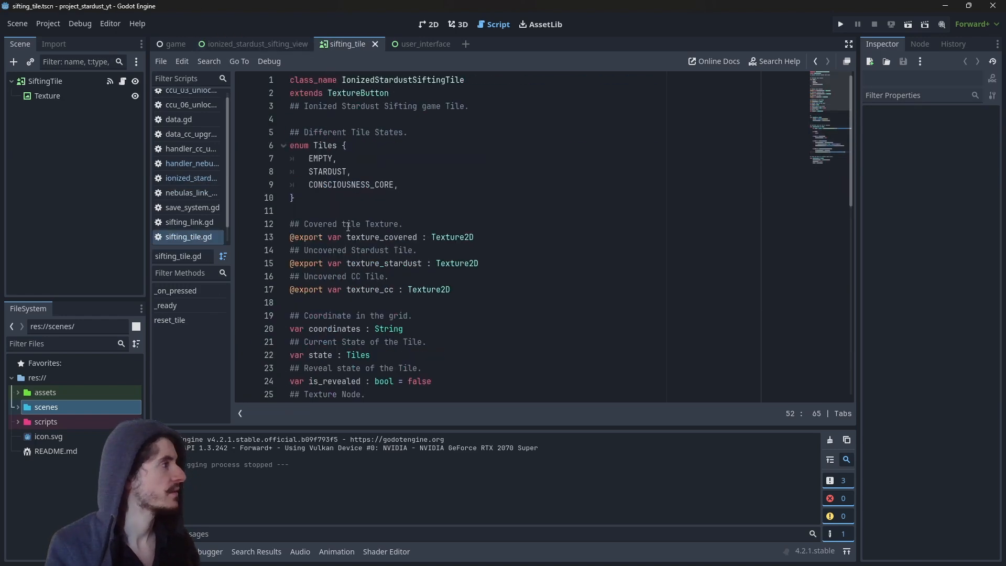
pyautogui.click(257, 44)
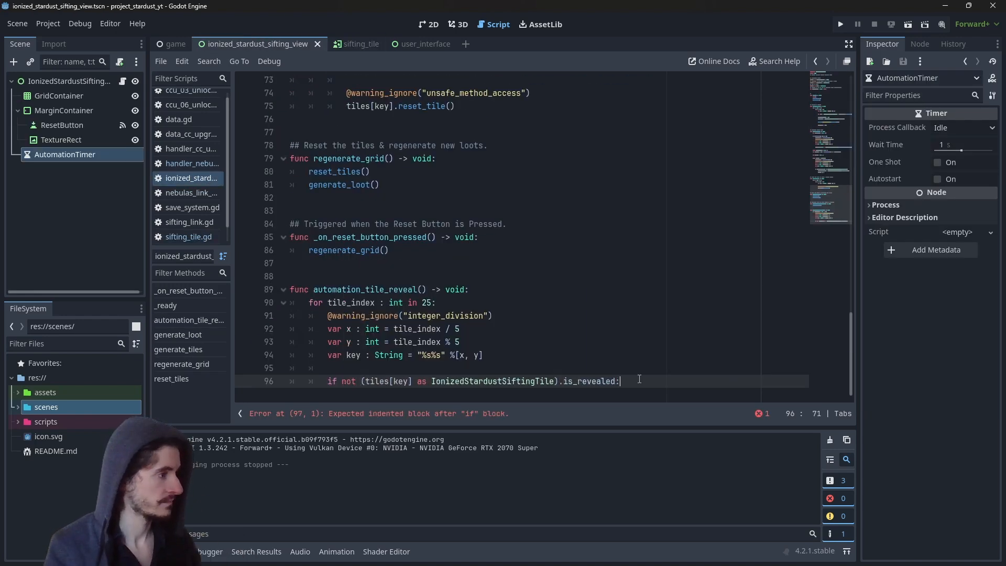
pyautogui.press('enter')
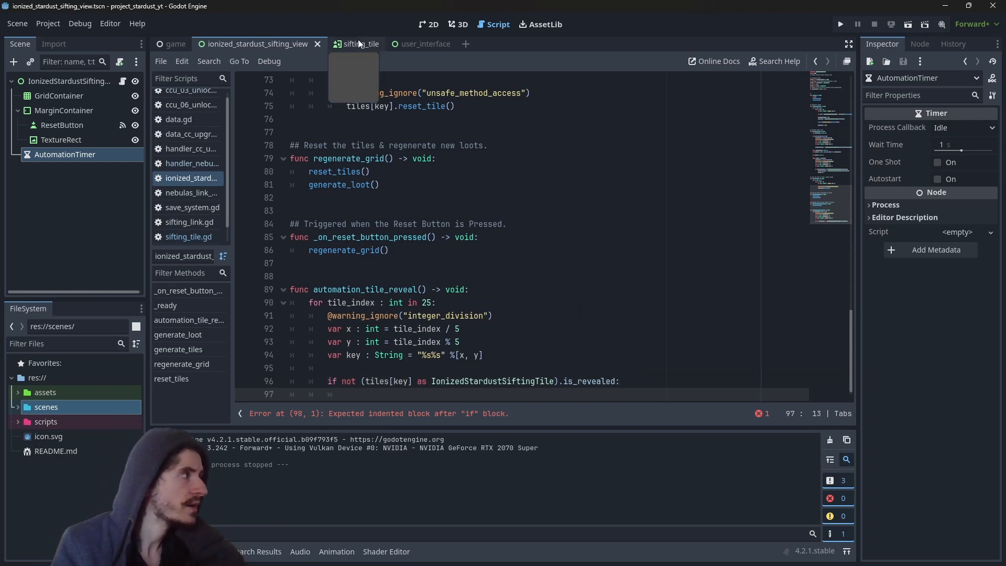
pyautogui.click(361, 43)
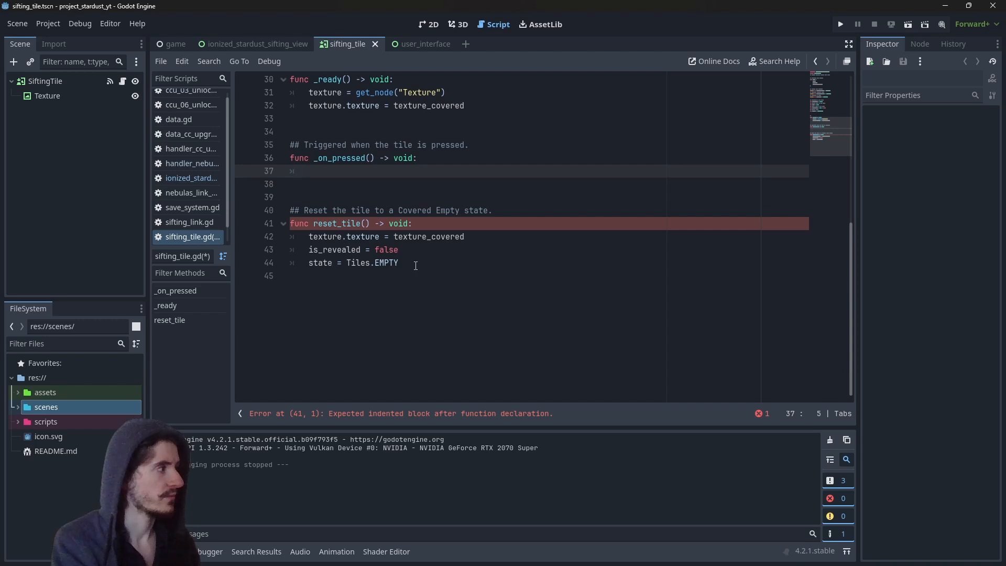
# - Replace the body of _on_pressed() in sifting_tile.gd with a reveal() call
pyautogui.write('reveal()')
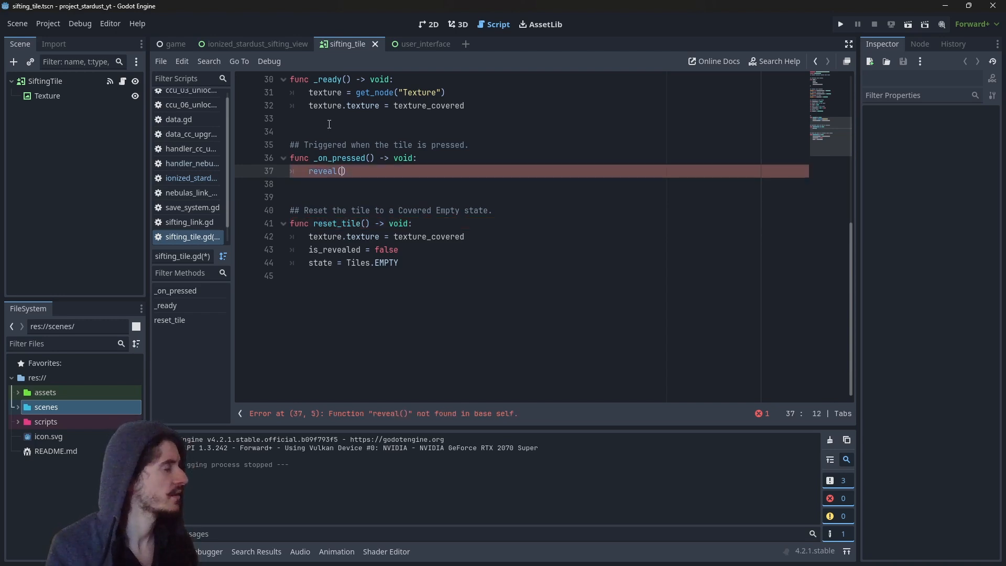
pyautogui.click(320, 131)
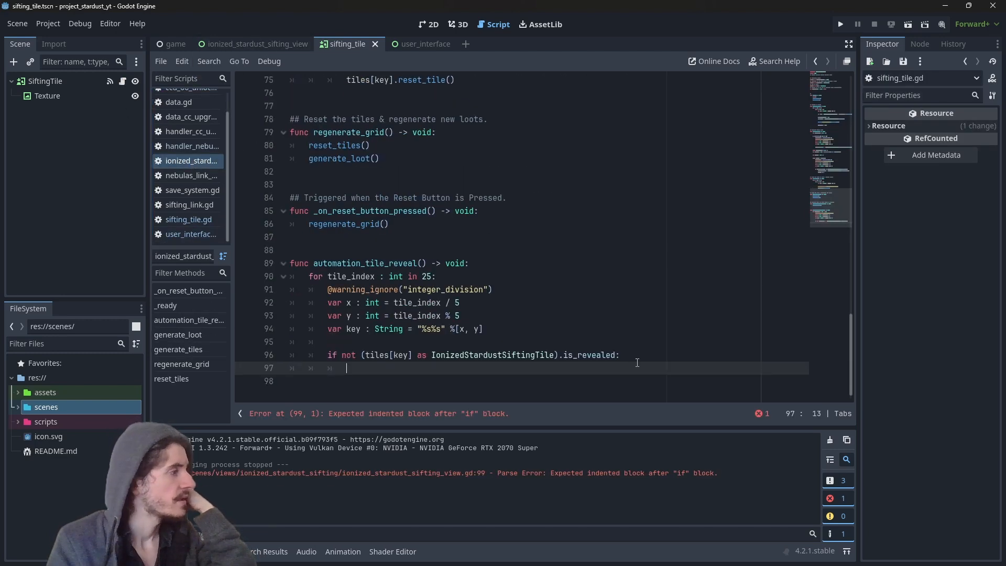
# - Call reveal() on the IonizedStardustSiftingTile cast and return, else regenerate_grid() and recurse
pyautogui.write('tiles[key] as IonizedStardustSiftingTile)')
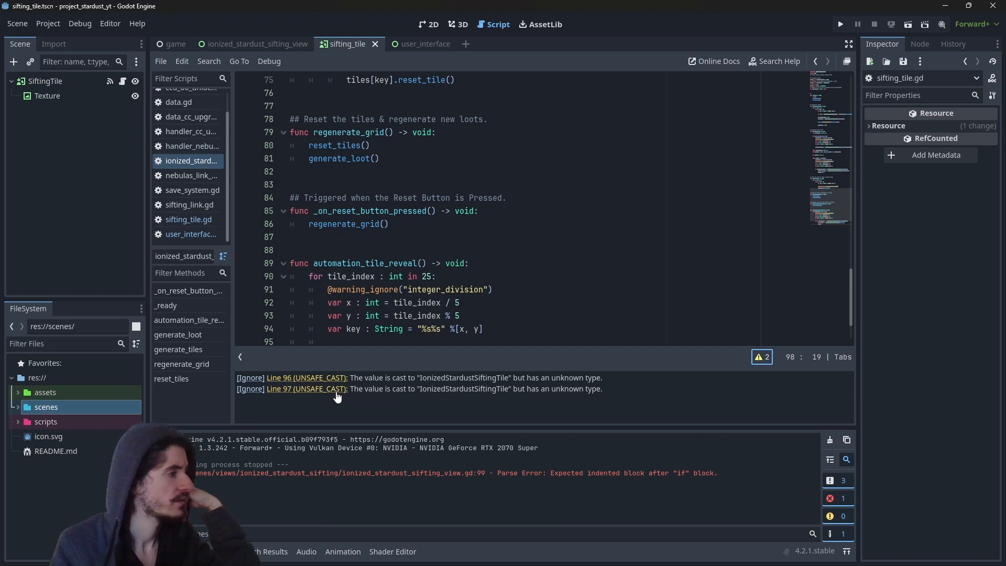
pyautogui.moveTo(566, 389)
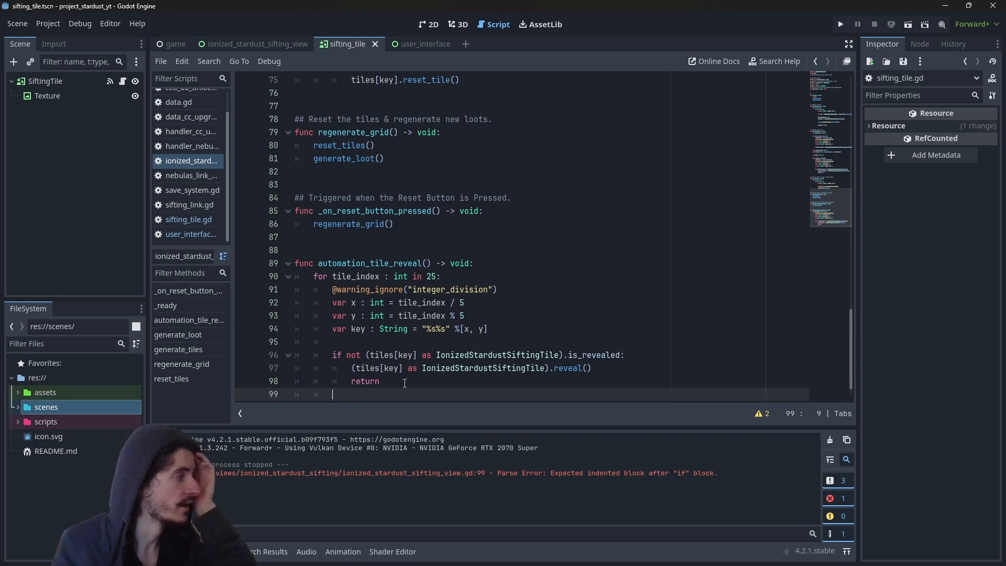
pyautogui.press('enter')
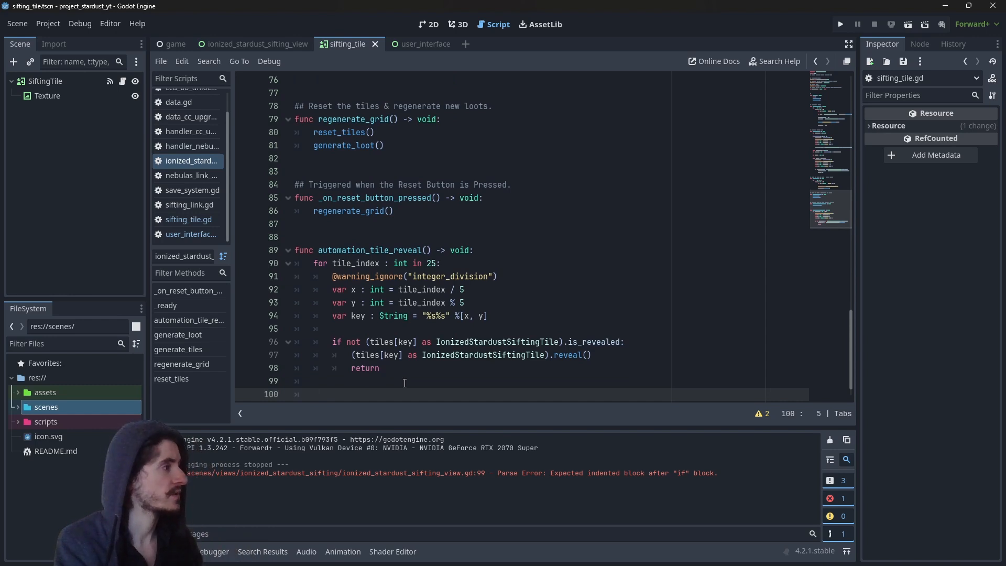
pyautogui.write('regenerate_grid(')
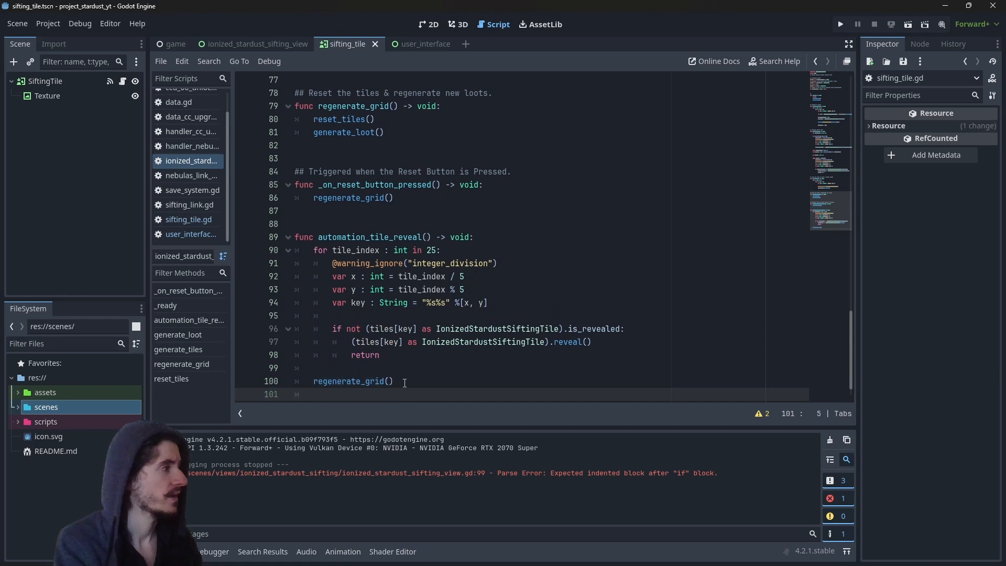
pyautogui.write('auto')
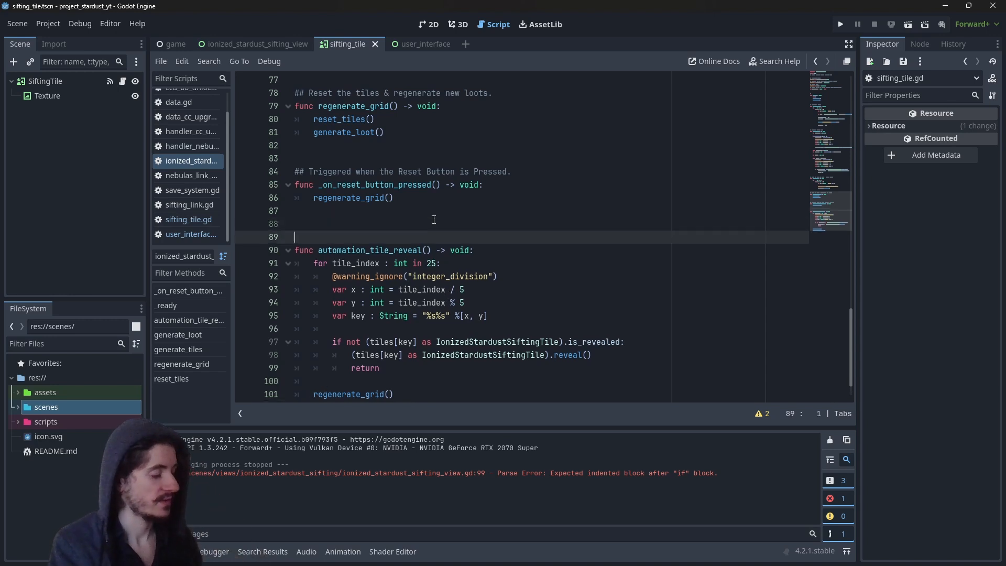
# - Add a ## comment, connect AutomationTimer's timeout() to a handler calling automation_tile_reveal(), and save
pyautogui.write('##')
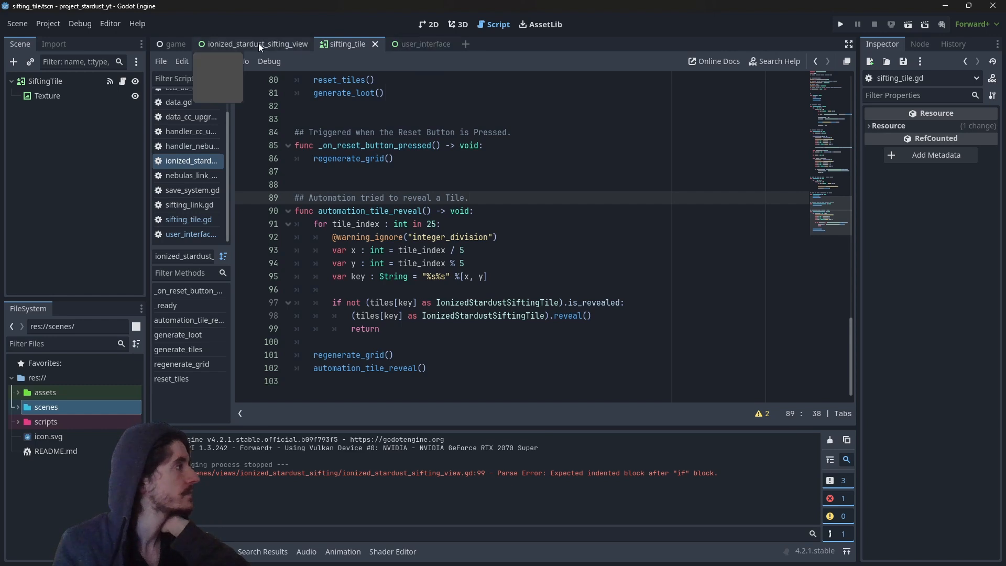
pyautogui.click(256, 43)
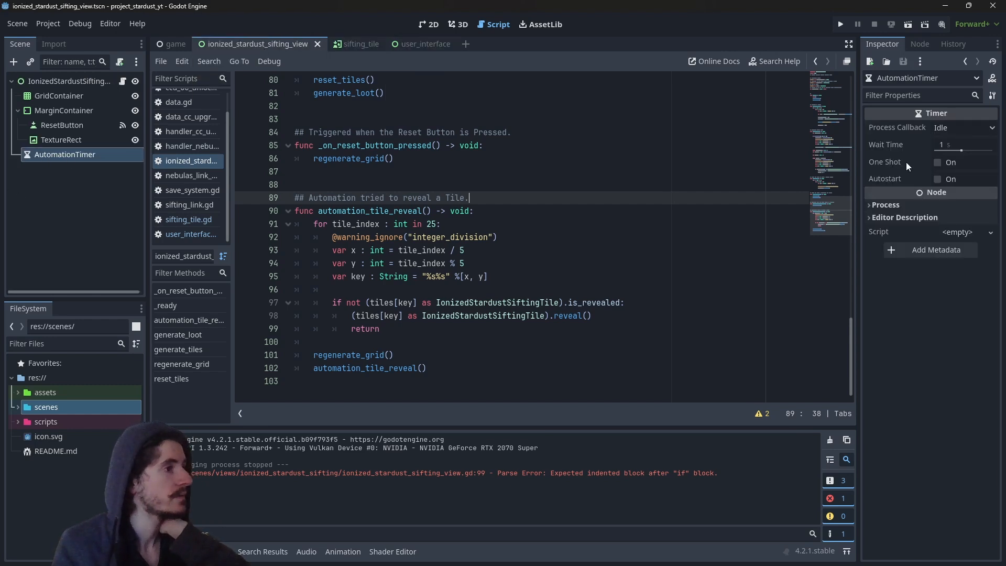
pyautogui.click(919, 44)
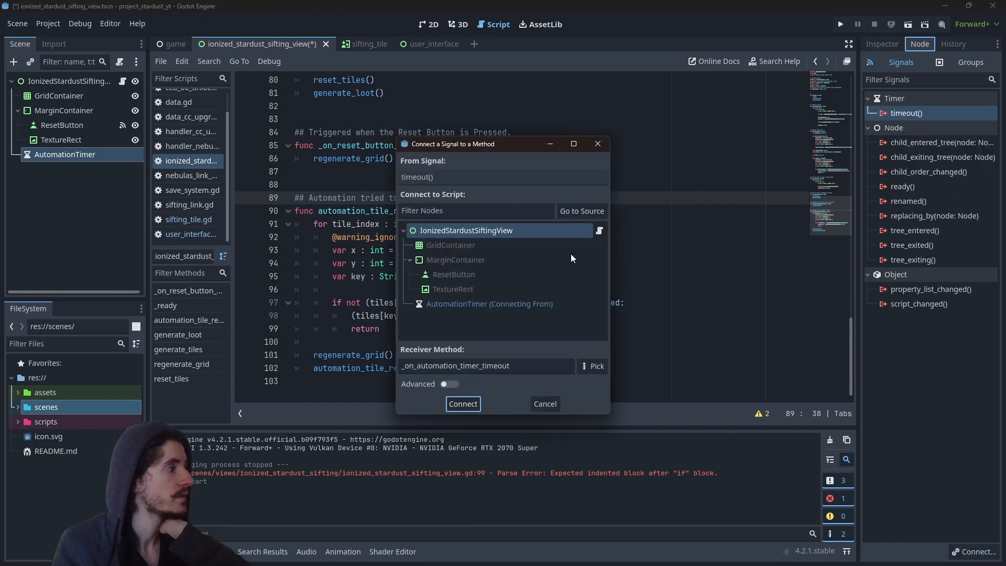
pyautogui.click(463, 404)
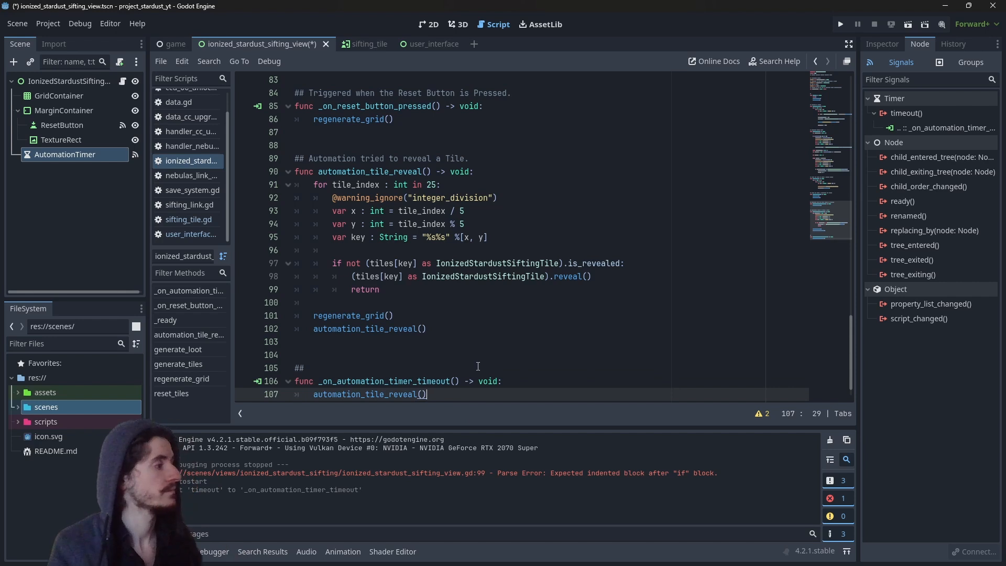
pyautogui.press('ctrl+s')
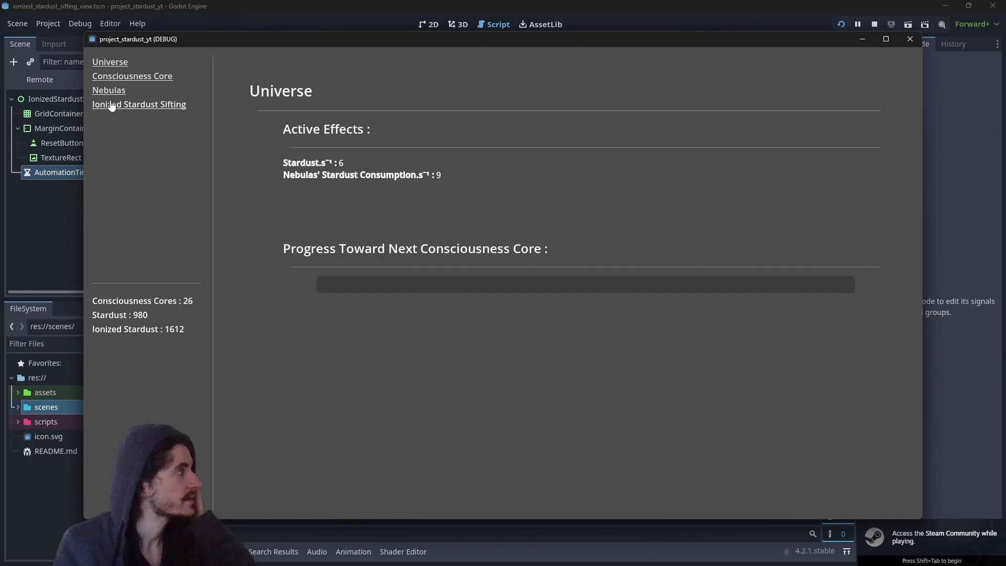
# - Test the Ionized Stardust Sifting page, then end reveal() in sifting_tile.gd with is_revealed = true
pyautogui.click(139, 103)
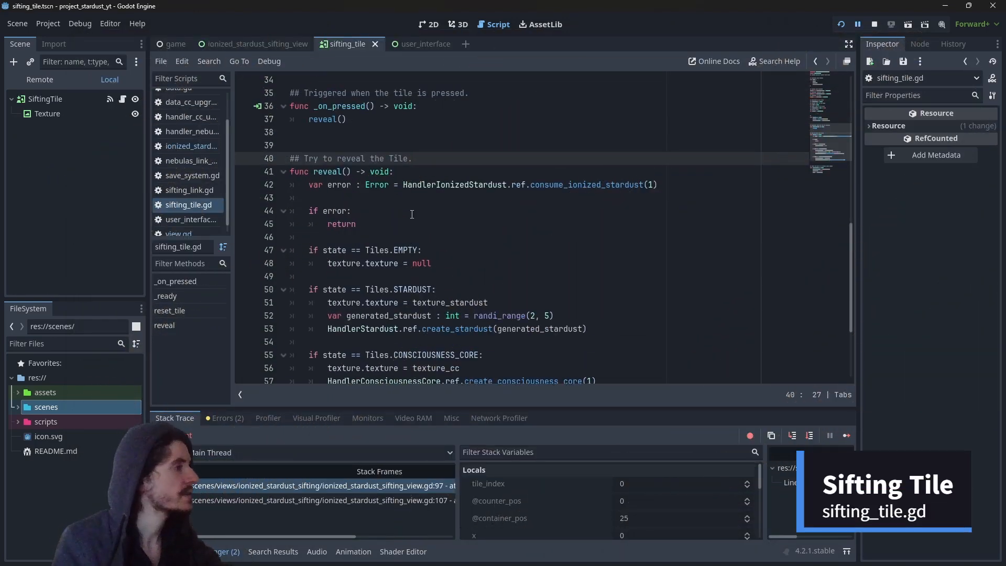
pyautogui.scroll(-3)
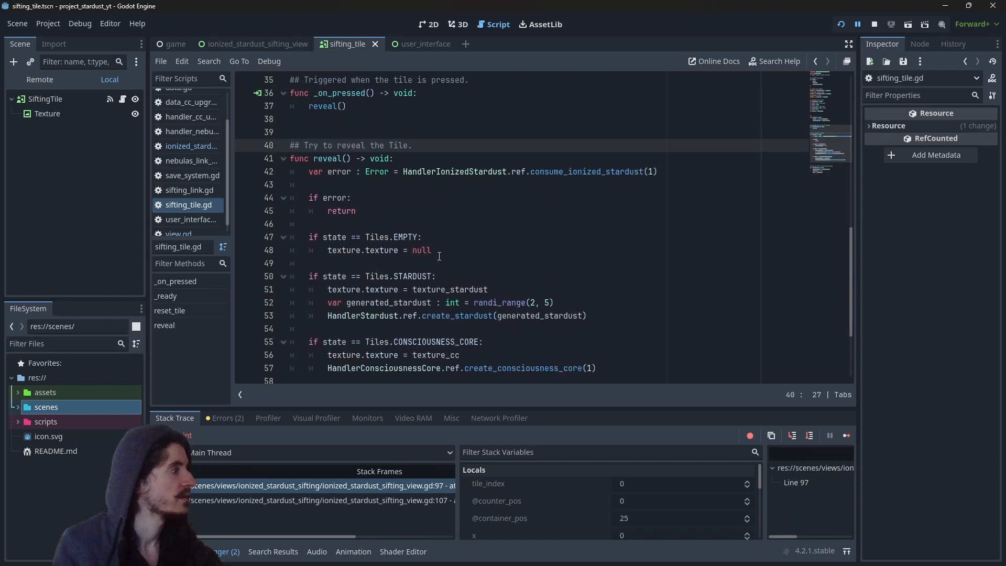
pyautogui.scroll(-3)
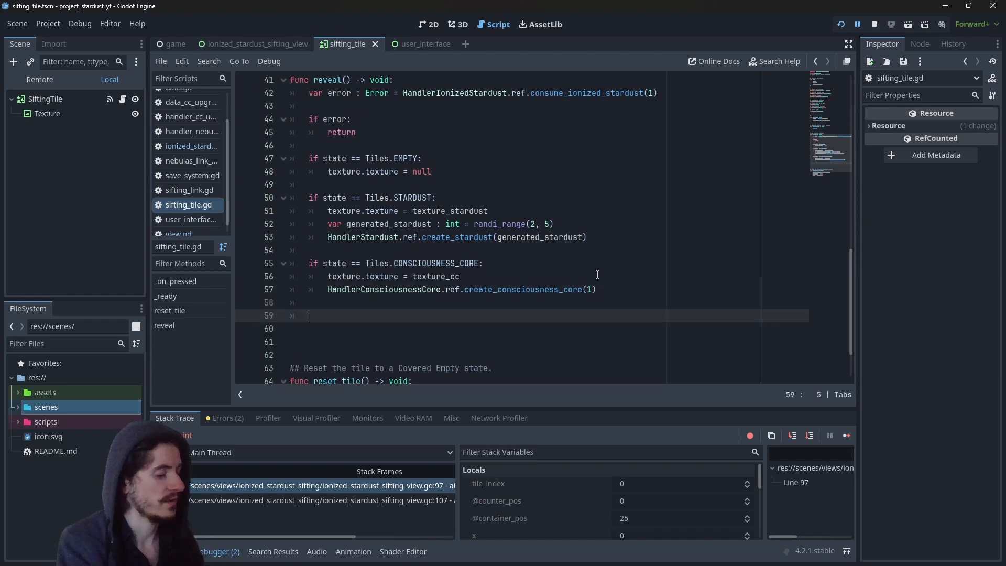
pyautogui.write('is_revealed =')
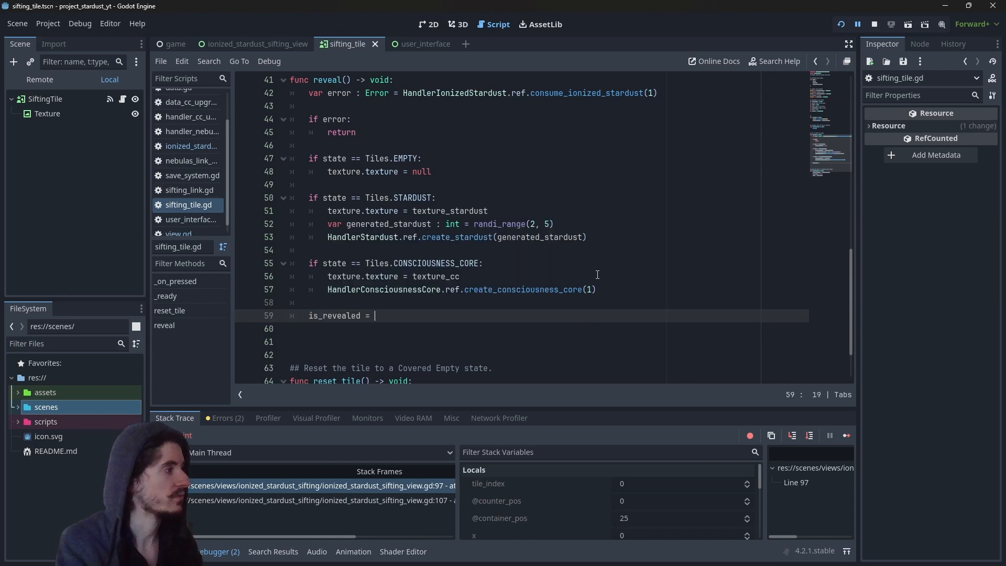
pyautogui.write('true')
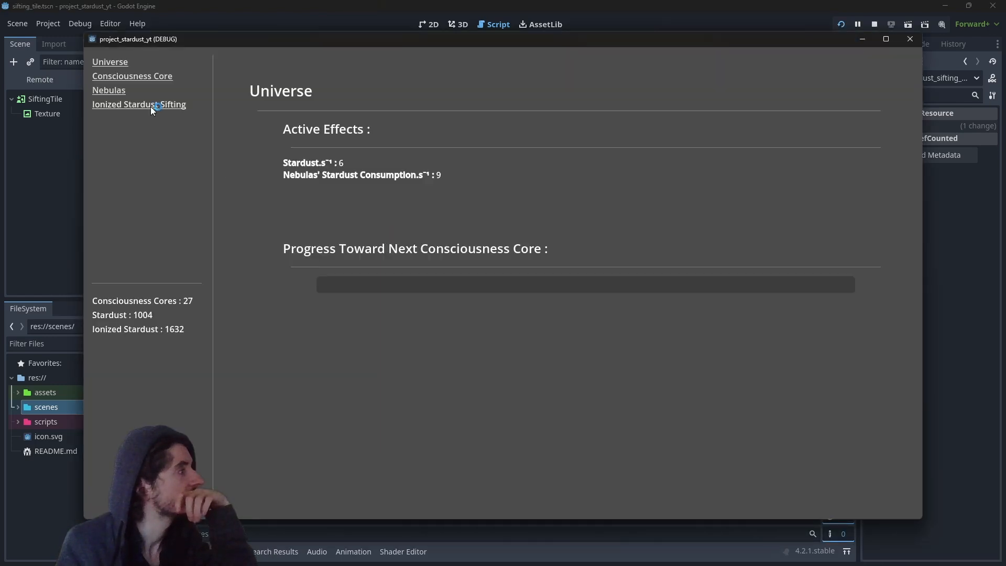
# - Watch tiles auto-reveal on the Sifting page, set AutomationTimer wait time to 0.25s, and close the game
pyautogui.click(139, 104)
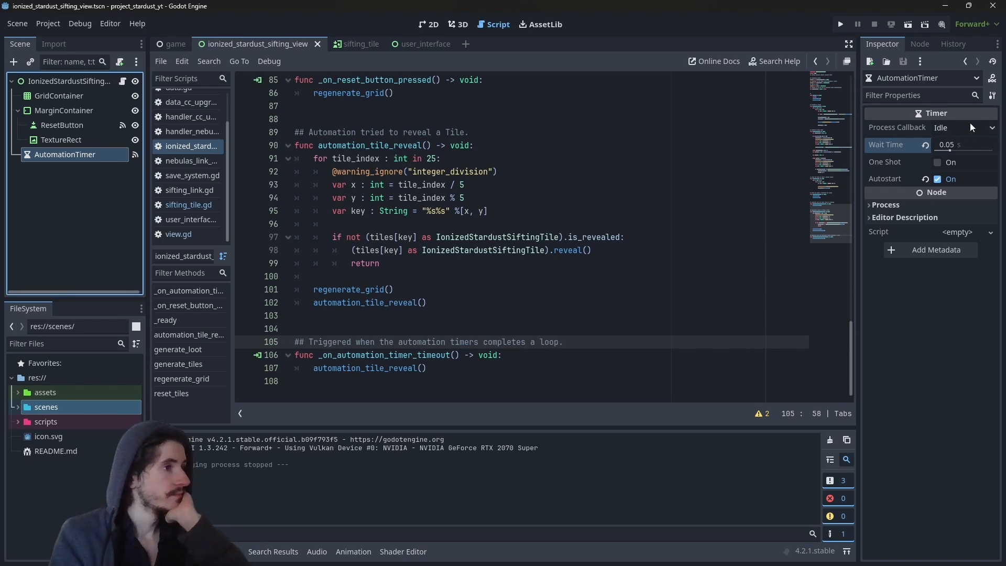
pyautogui.click(963, 145)
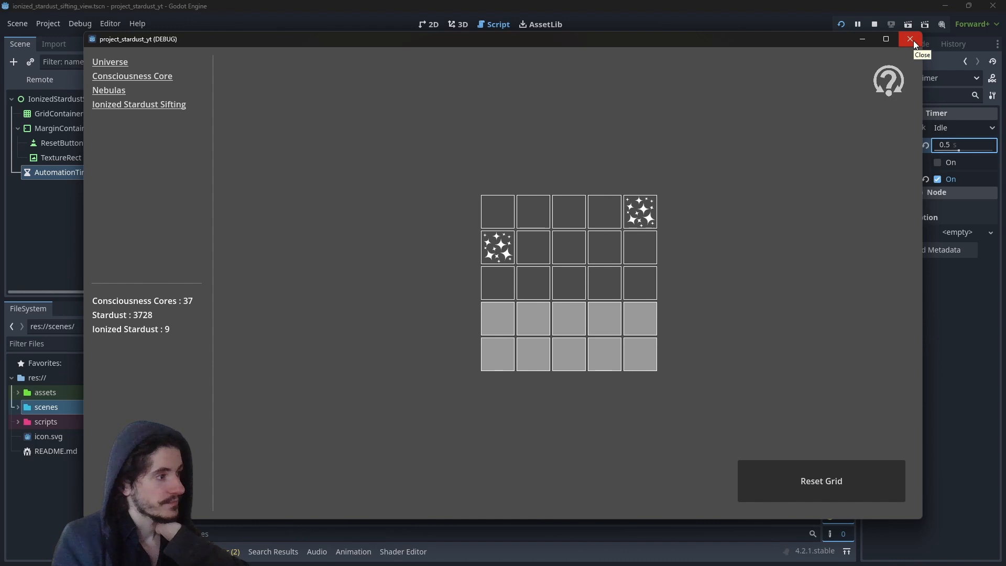
pyautogui.click(911, 39)
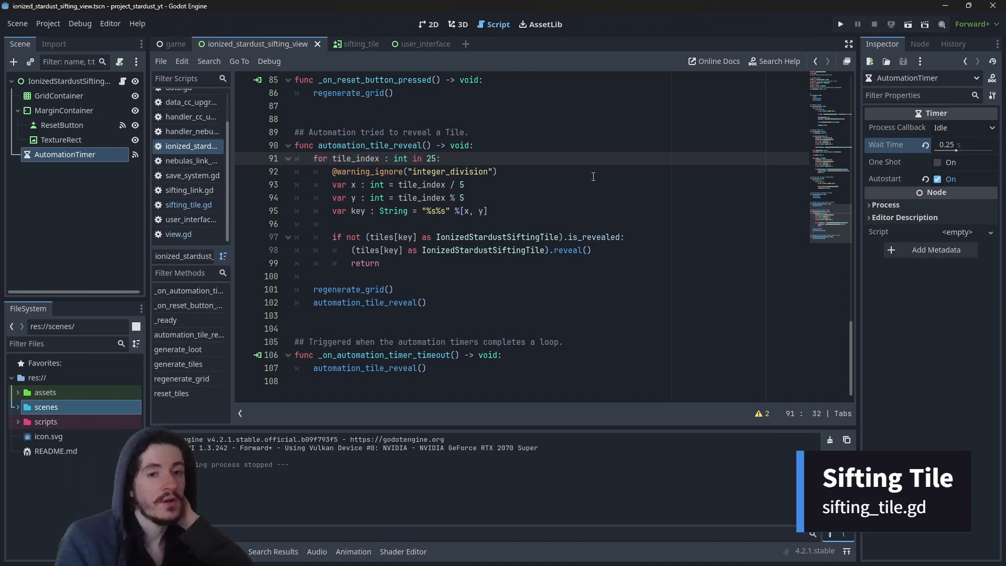
pyautogui.moveTo(361, 44)
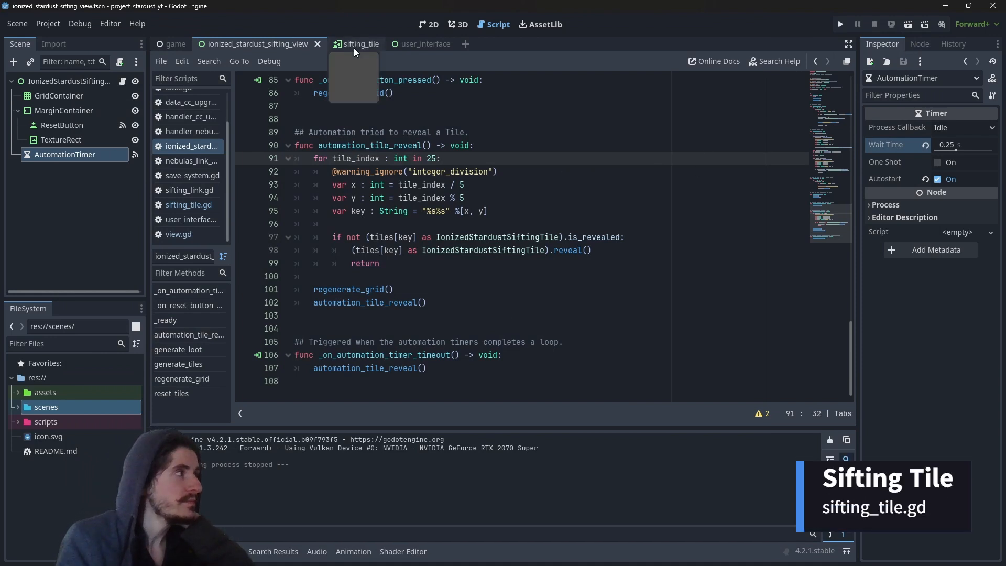
# - Add a cost : int parameter to reveal(), calling reveal(1) in sifting_tile and reveal(3) in sifting view
pyautogui.click(360, 43)
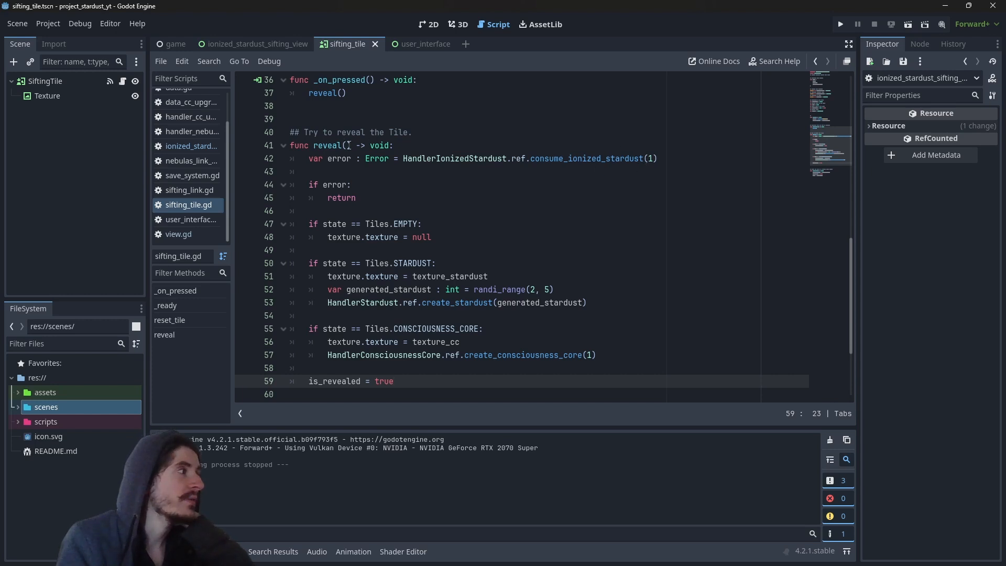
pyautogui.write('cost')
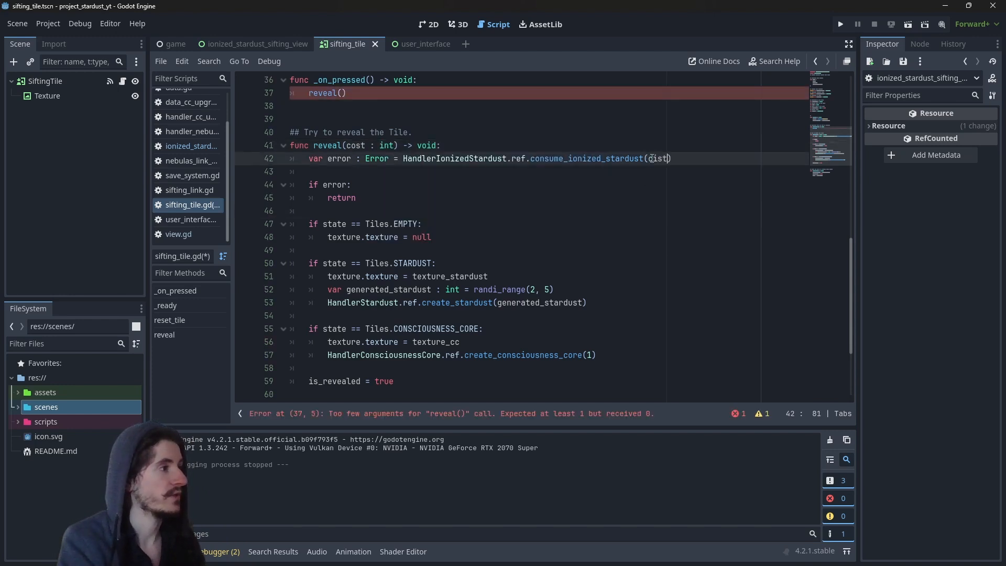
pyautogui.write('cost')
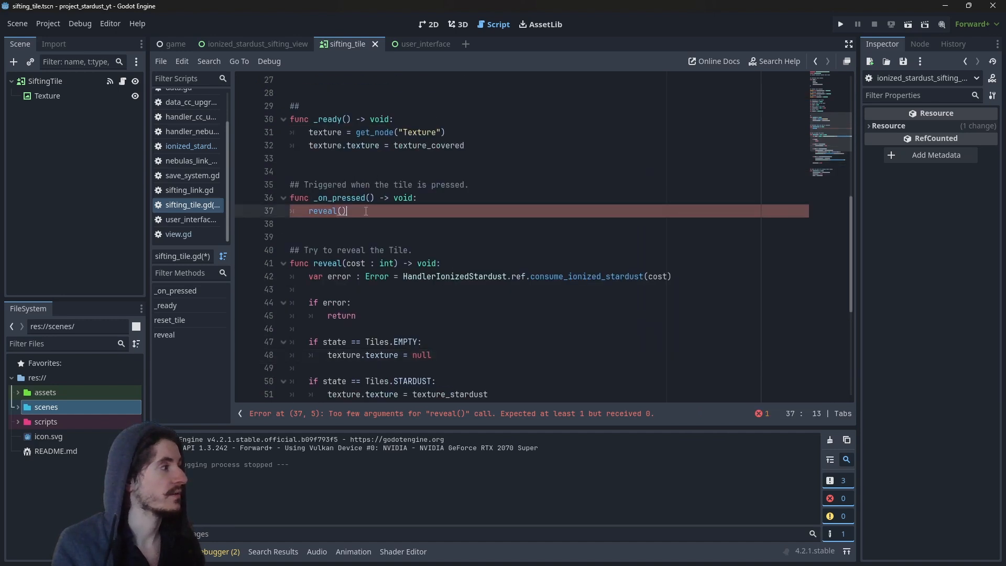
pyautogui.write('1')
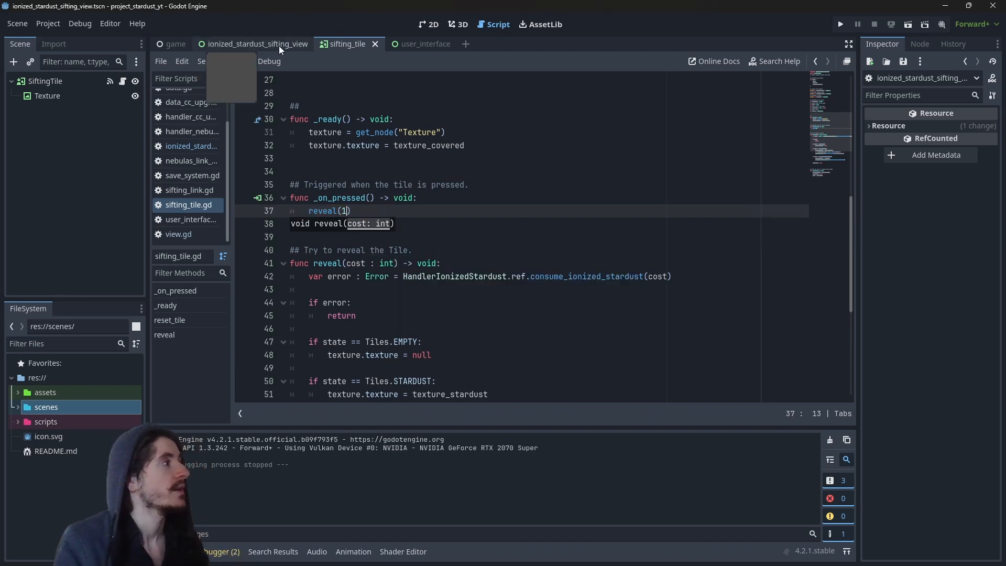
pyautogui.click(256, 43)
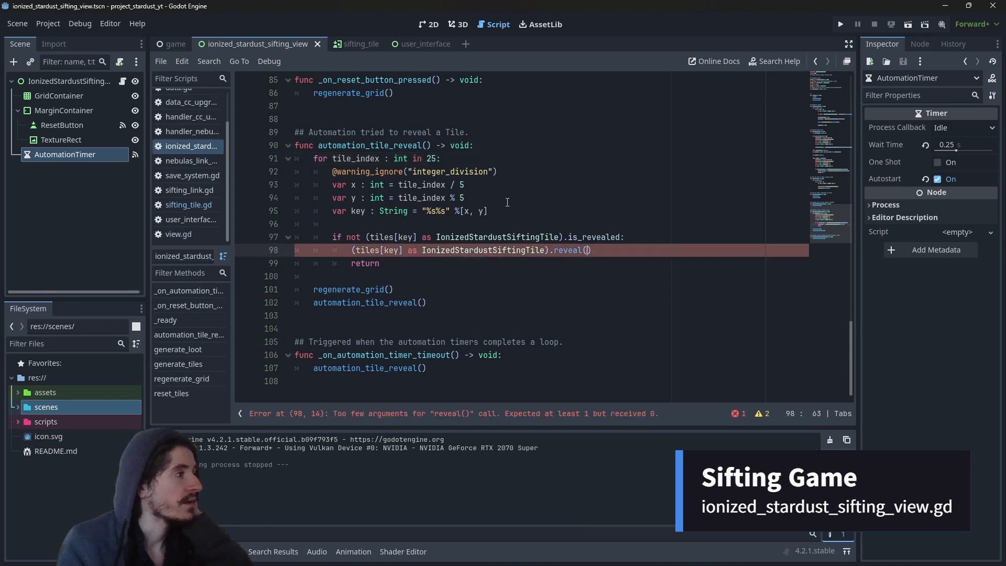
pyautogui.write('3')
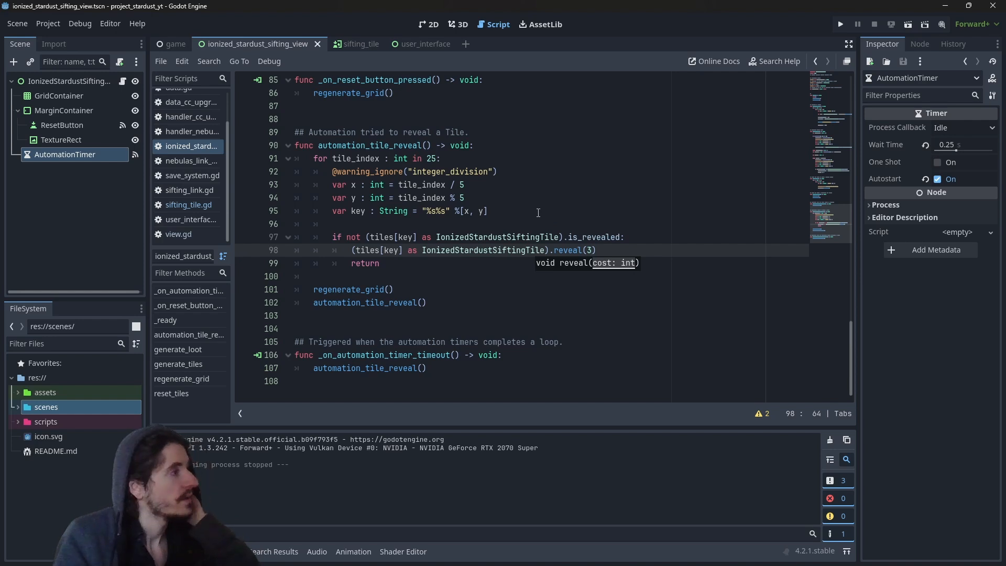
# - In the 2D view, add an HBoxContainer as a child of MarginContainer
pyautogui.click(428, 25)
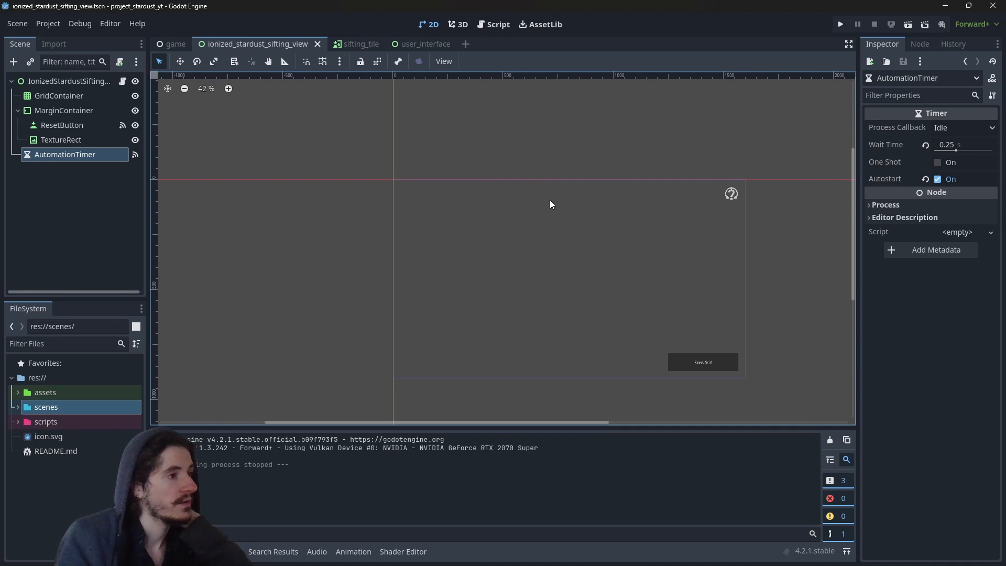
pyautogui.moveTo(542, 215)
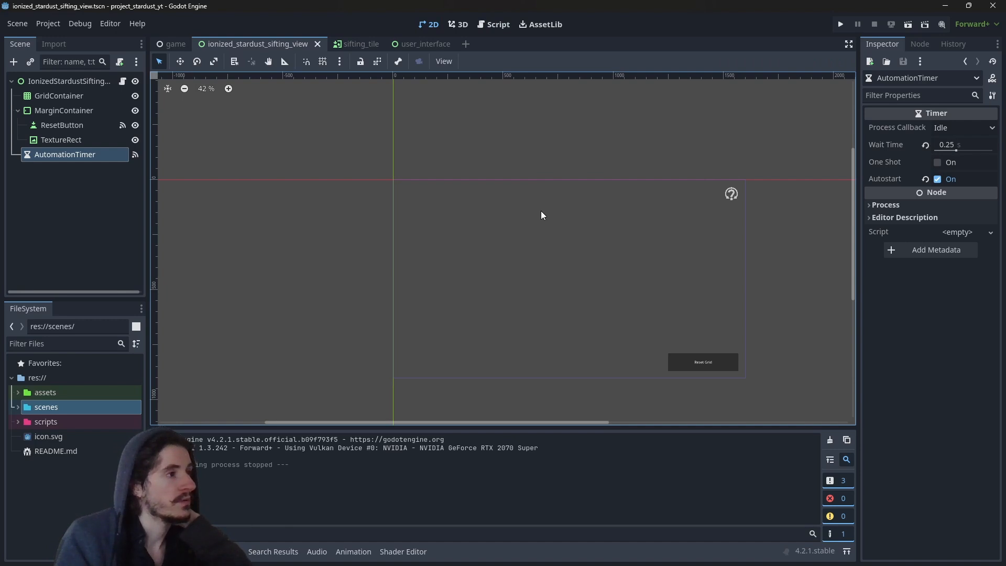
pyautogui.moveTo(688, 254)
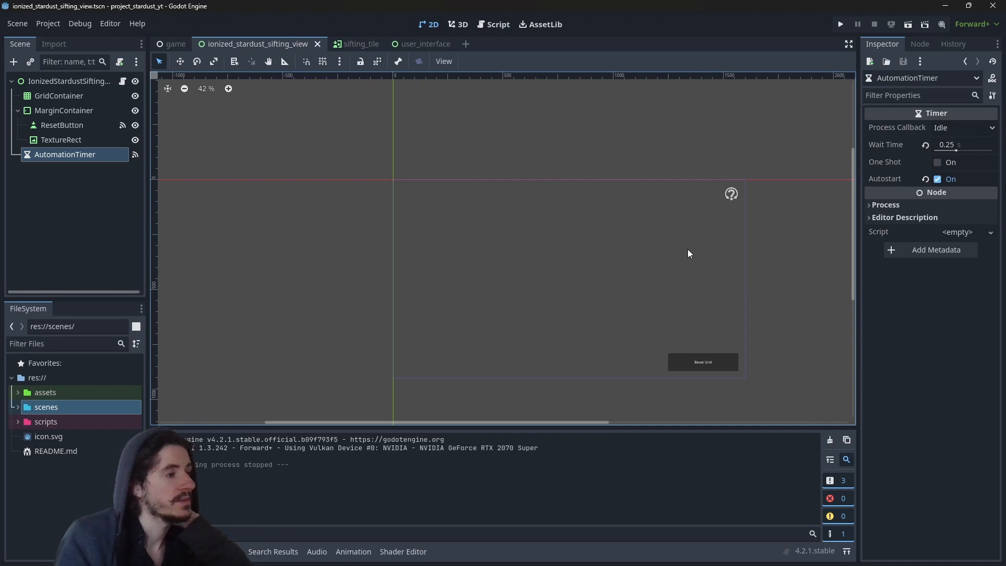
pyautogui.moveTo(699, 230)
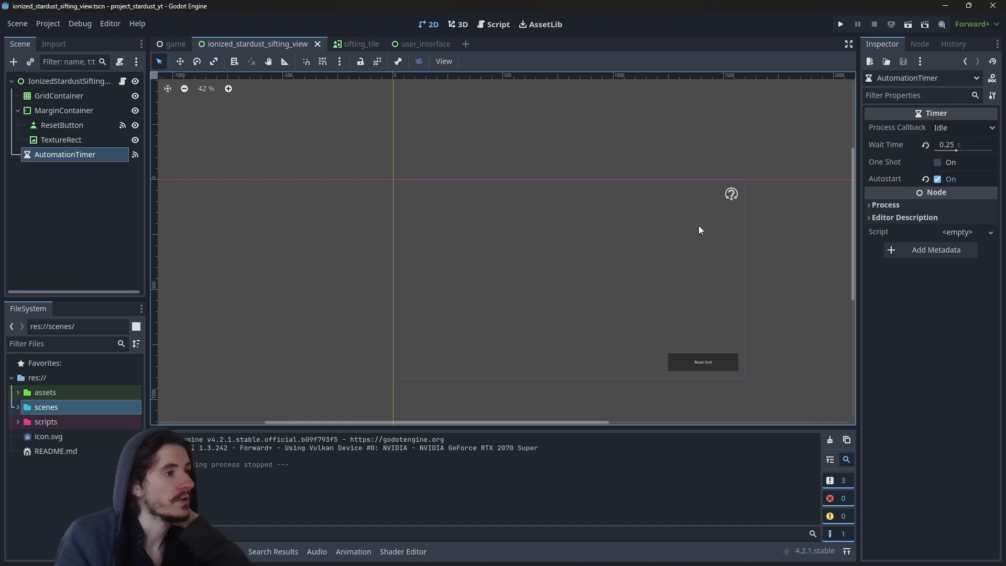
pyautogui.moveTo(668, 233)
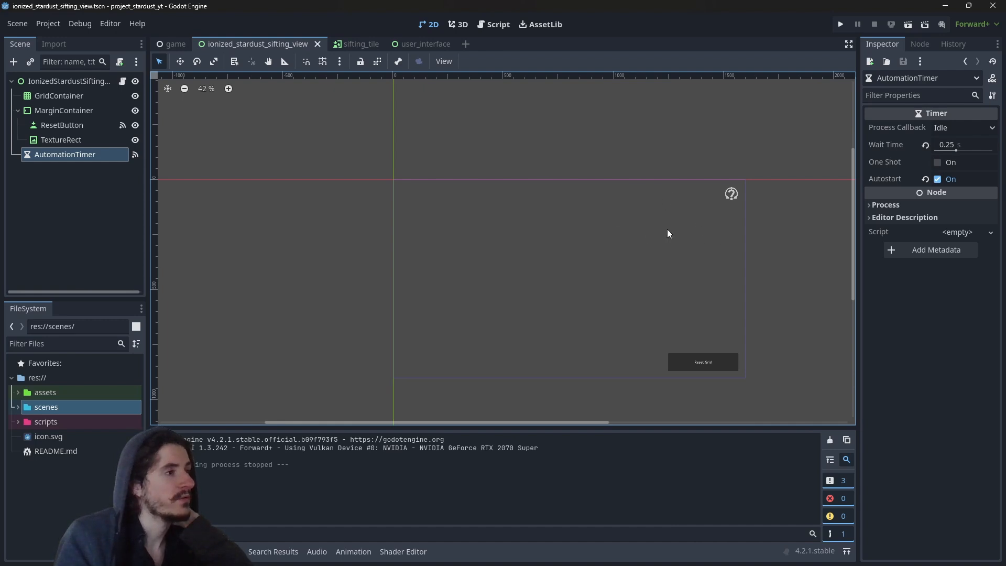
pyautogui.moveTo(655, 204)
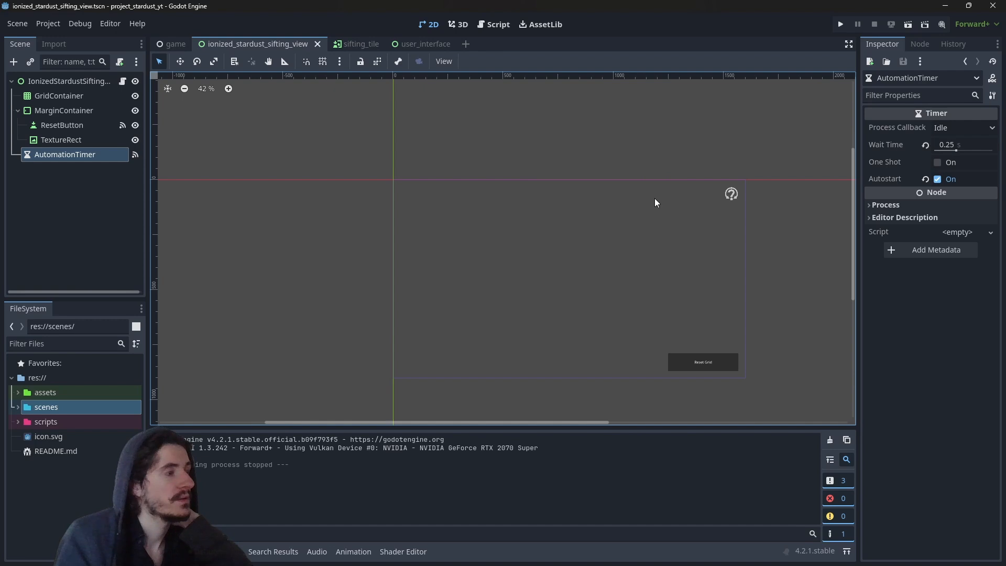
pyautogui.rightClick(63, 111)
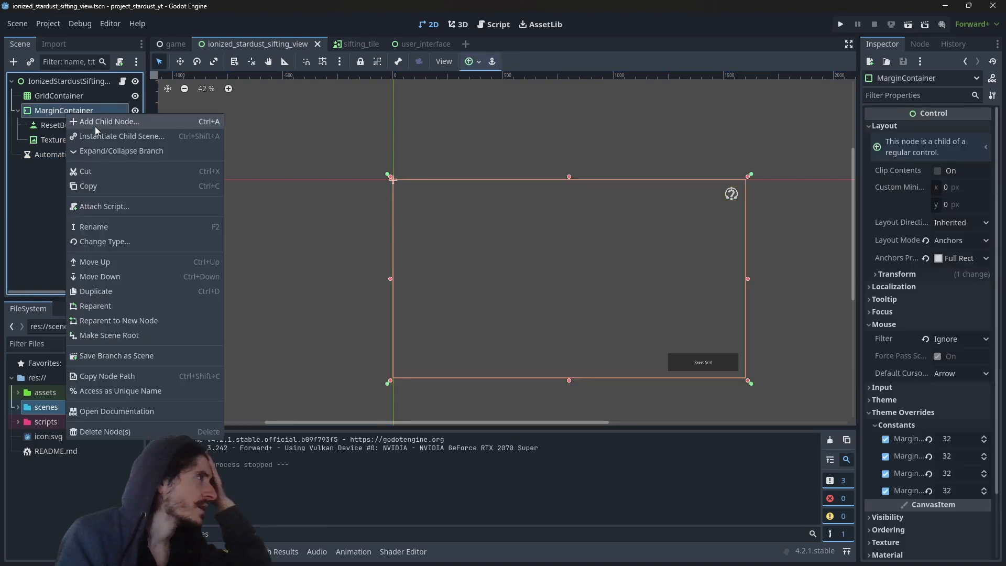
pyautogui.click(108, 121)
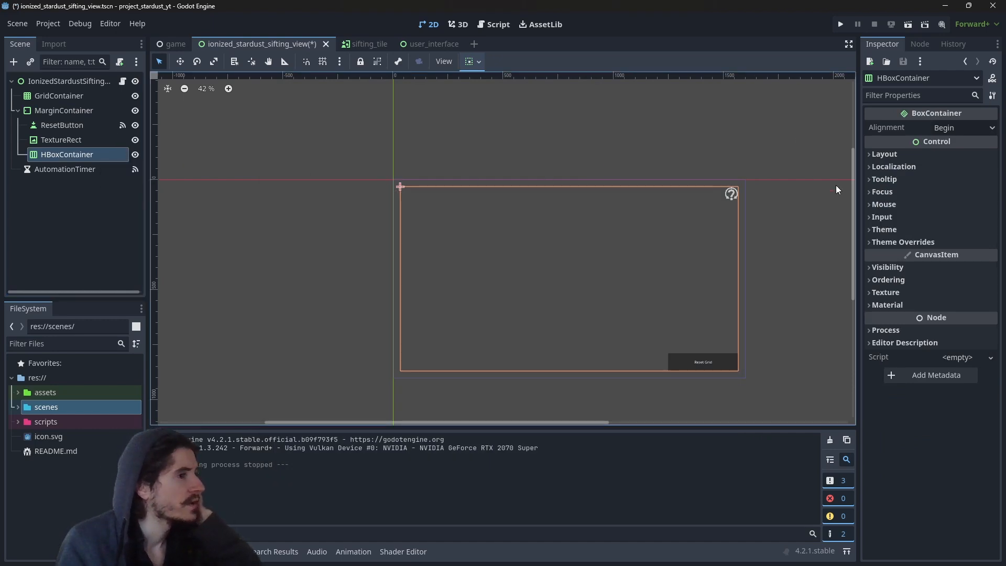
# - Set the HBoxContainer's container sizing to Vertical Shrink Begin and Horizontal Shrink End
pyautogui.click(884, 154)
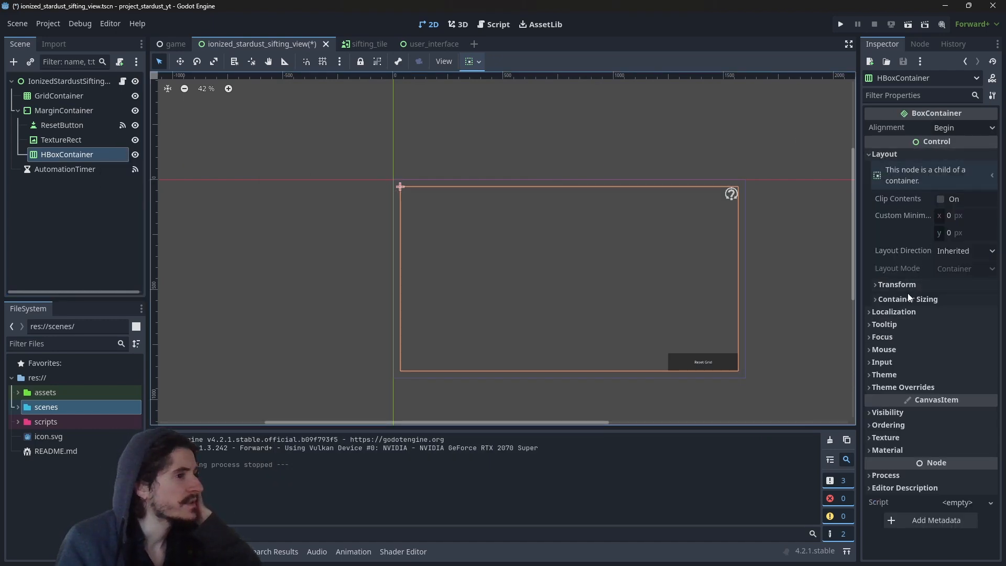
pyautogui.click(963, 330)
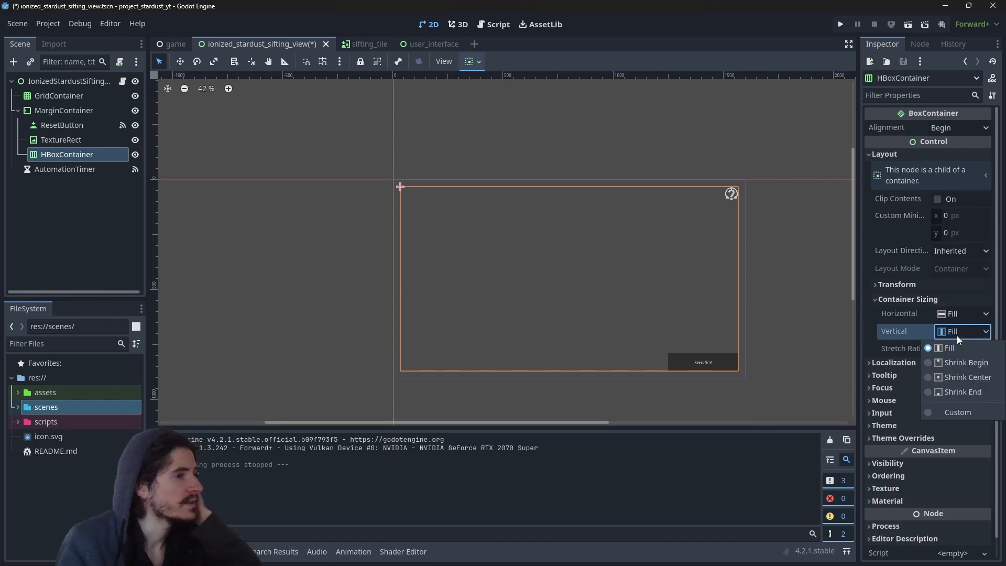
pyautogui.click(965, 362)
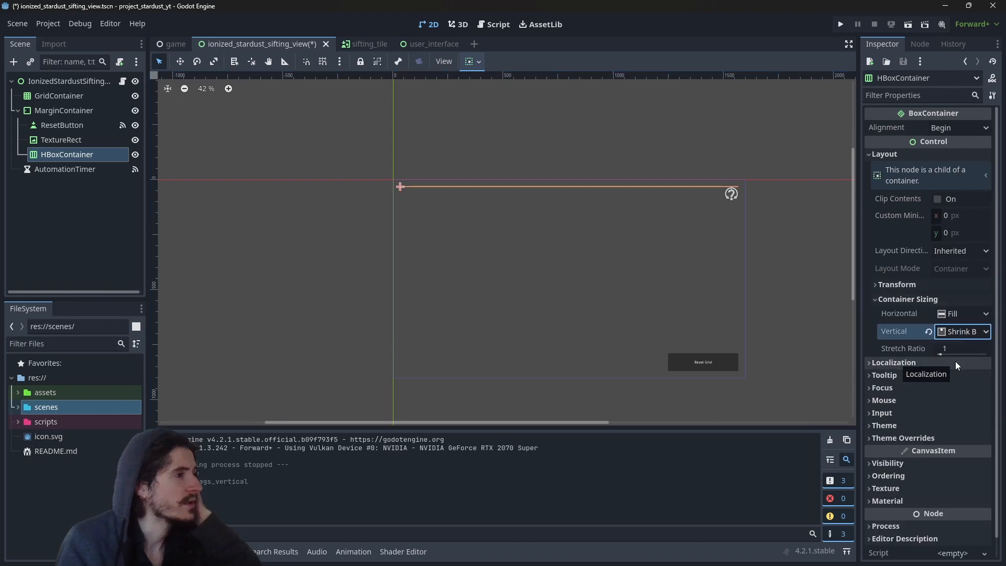
pyautogui.click(961, 314)
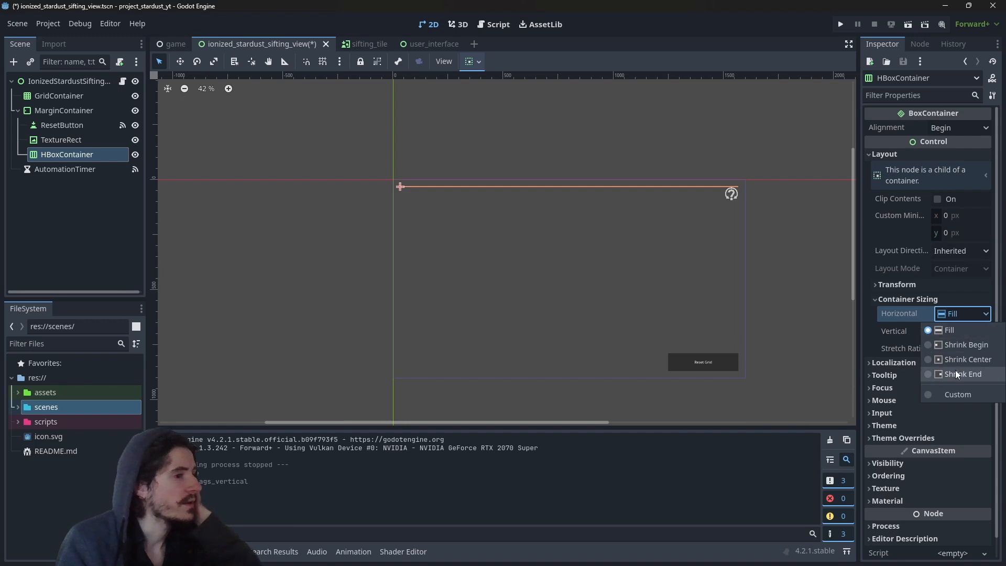
pyautogui.click(963, 373)
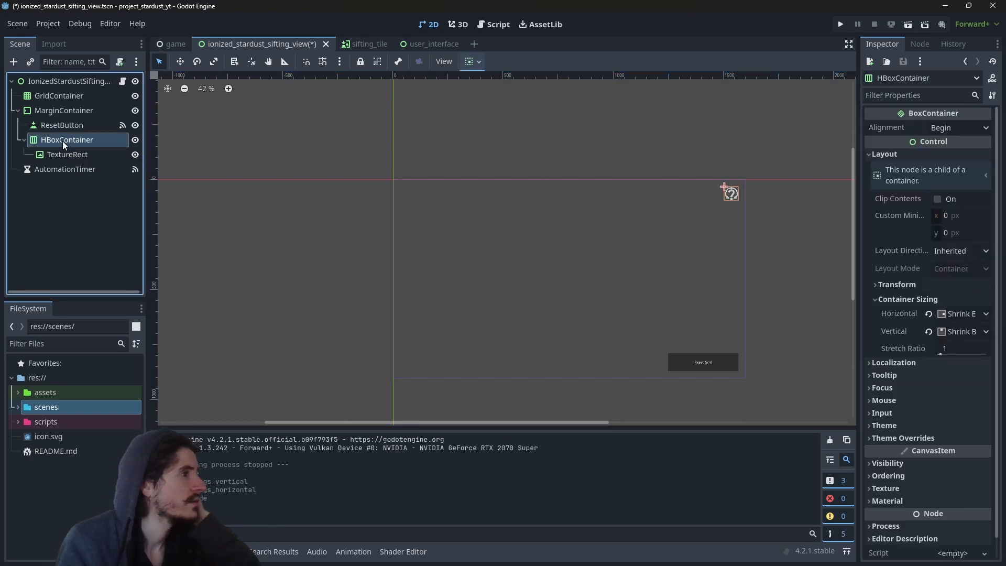
# - Add a CheckButton as a child of the HBoxContainer
pyautogui.rightClick(66, 140)
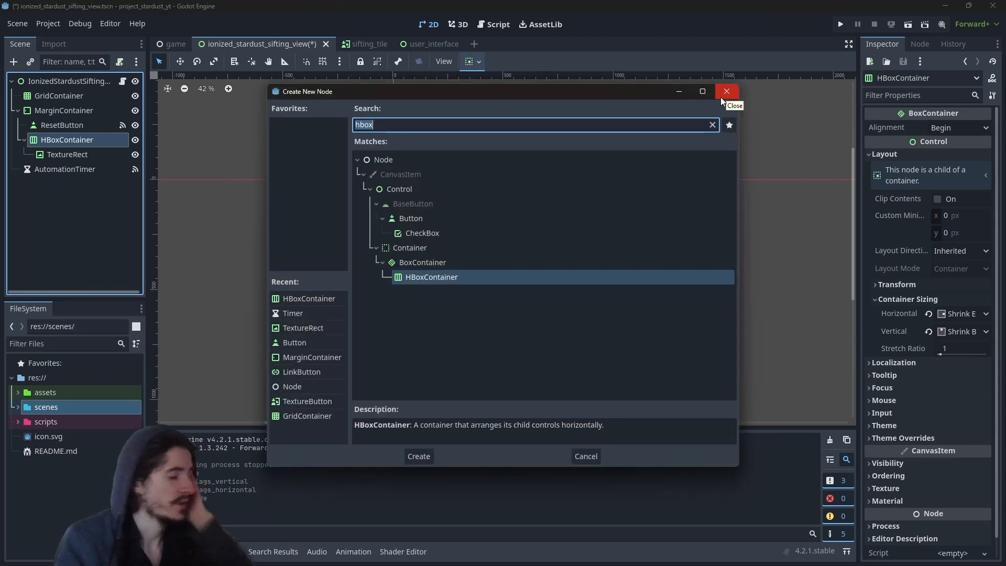
pyautogui.write('check')
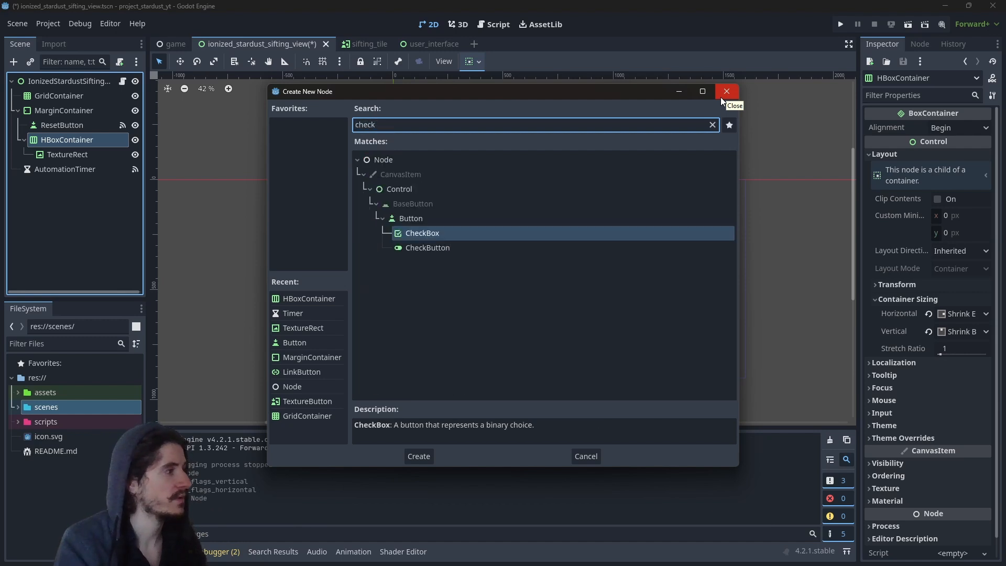
pyautogui.click(428, 248)
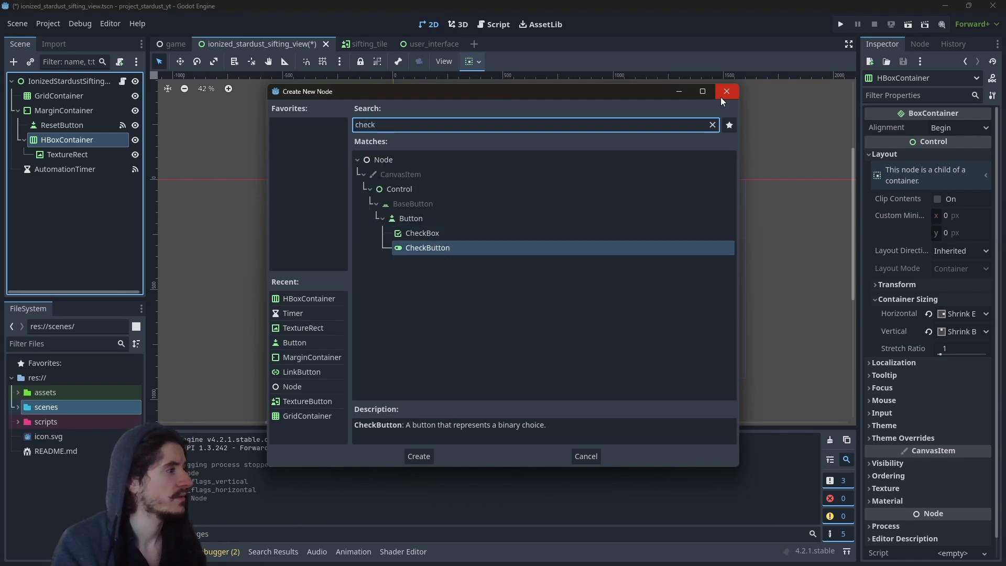
pyautogui.click(417, 456)
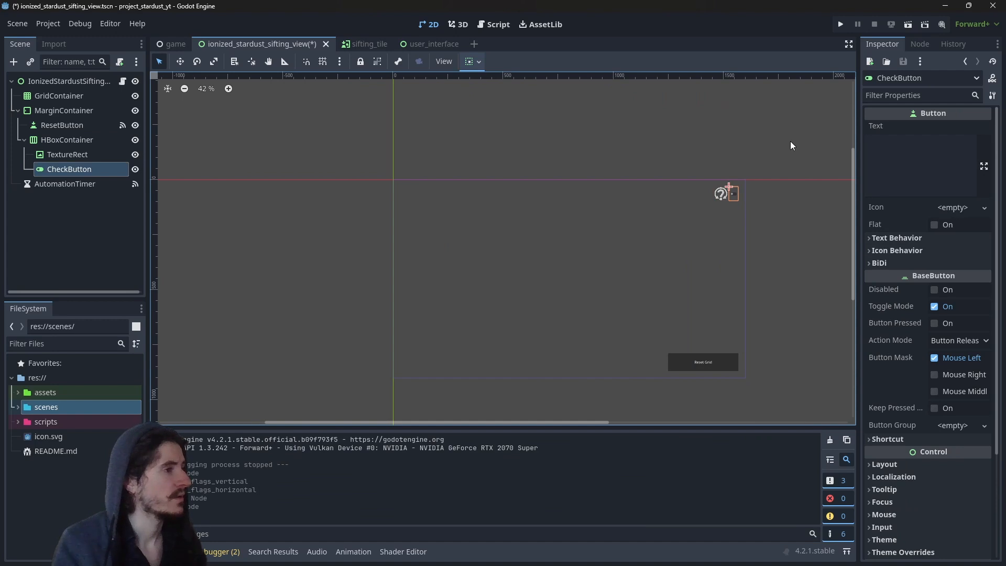
# - Try the HBoxContainer's Alignment at End, then revert it to the default Begin
pyautogui.click(67, 140)
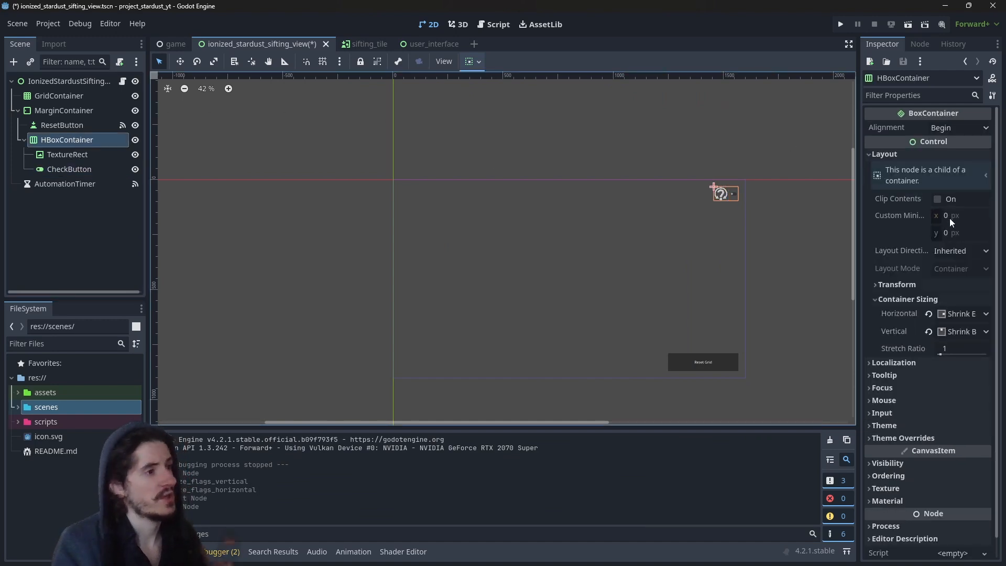
pyautogui.click(958, 127)
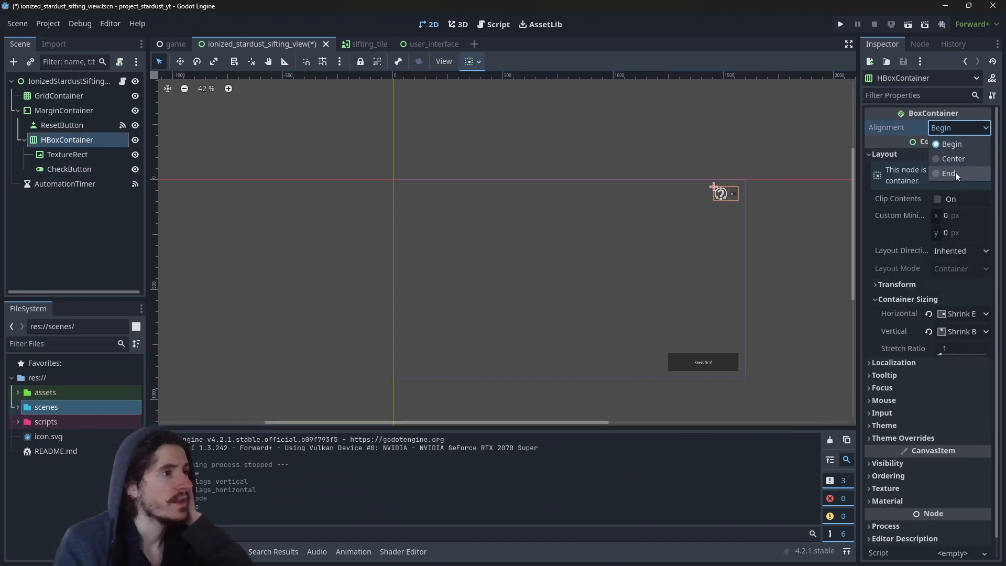
pyautogui.click(951, 174)
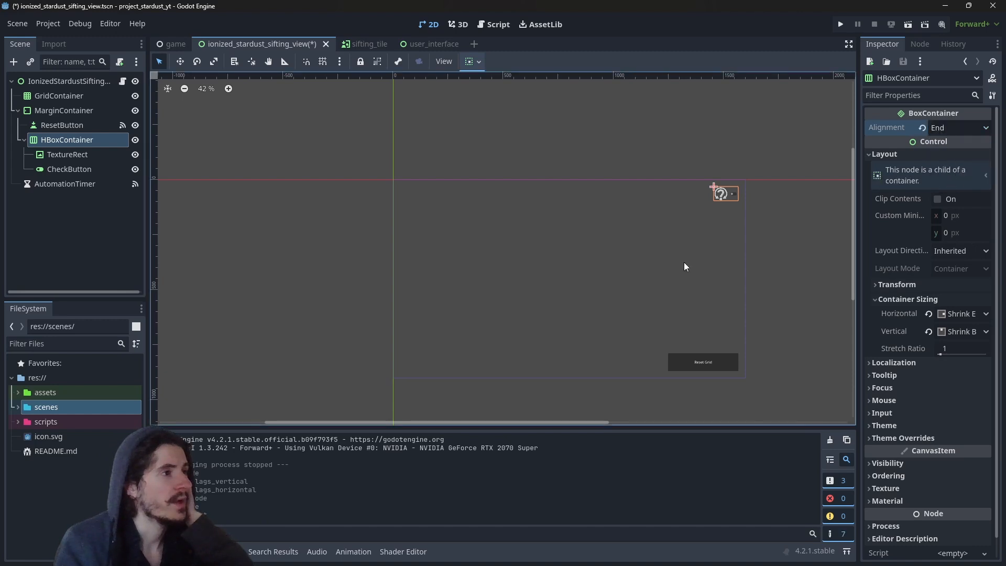
pyautogui.click(63, 111)
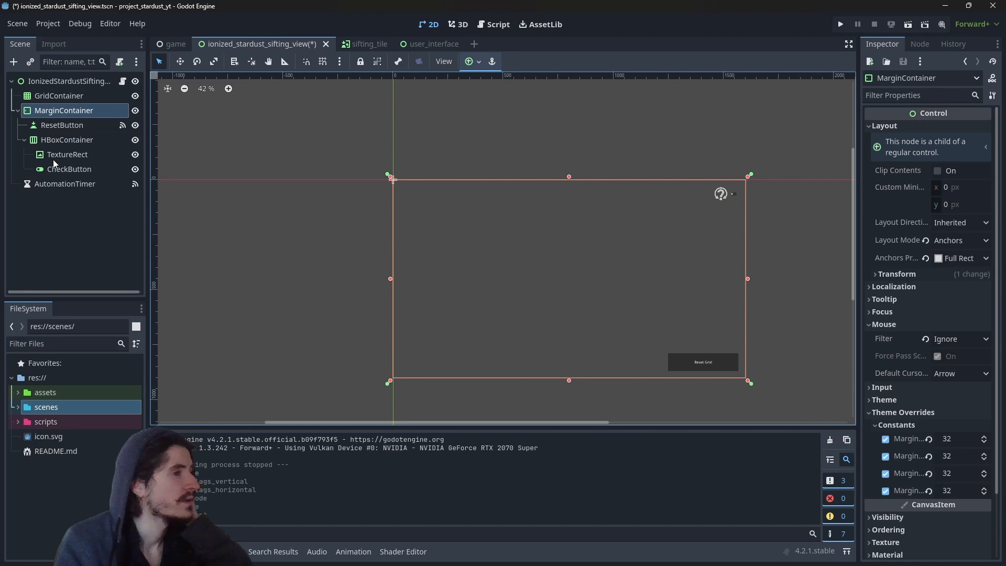
pyautogui.click(67, 140)
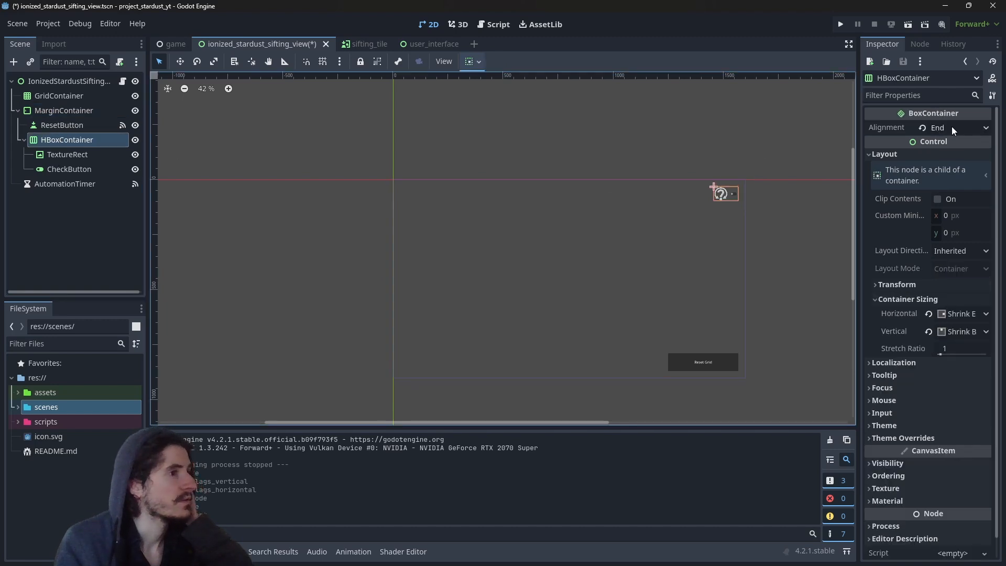
pyautogui.click(959, 127)
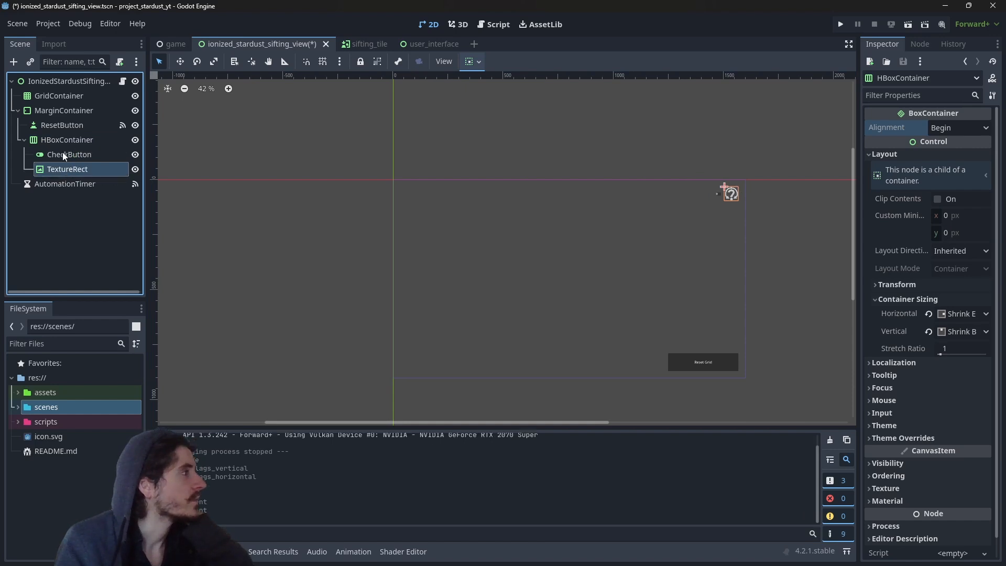
# - Add a Label to the HBoxContainer above the CheckButton and set its text to 'Automation'
pyautogui.rightClick(66, 139)
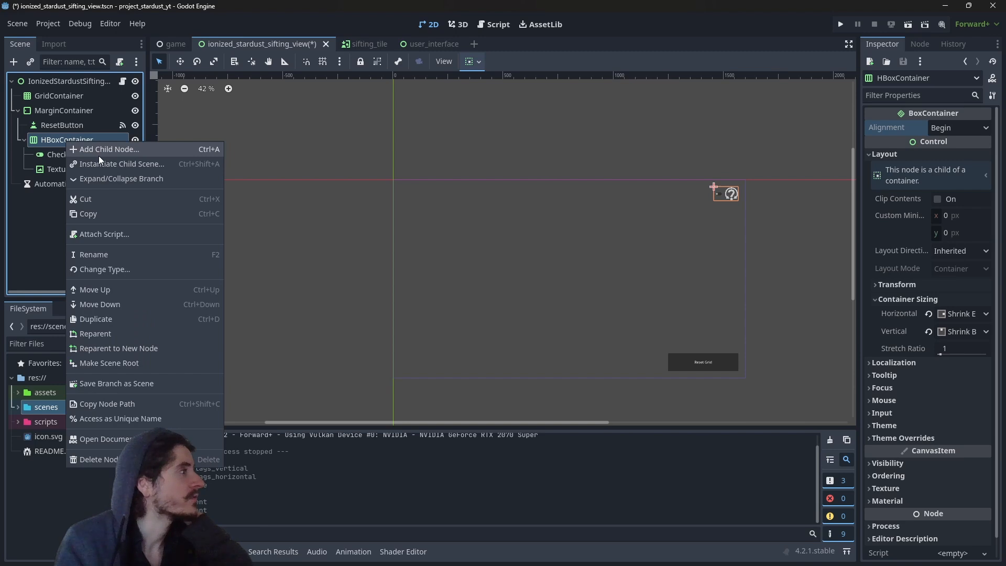
pyautogui.click(108, 149)
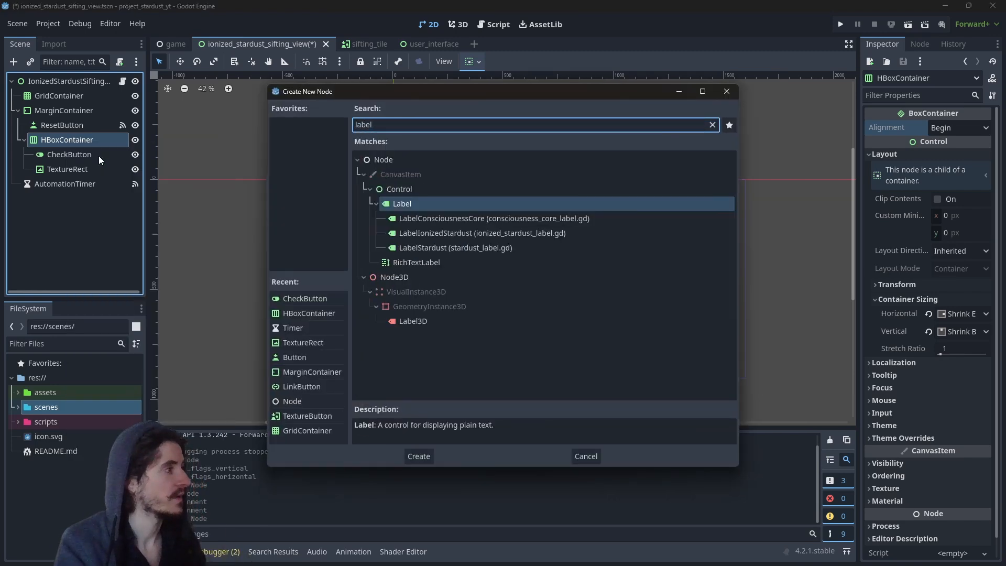
pyautogui.click(418, 456)
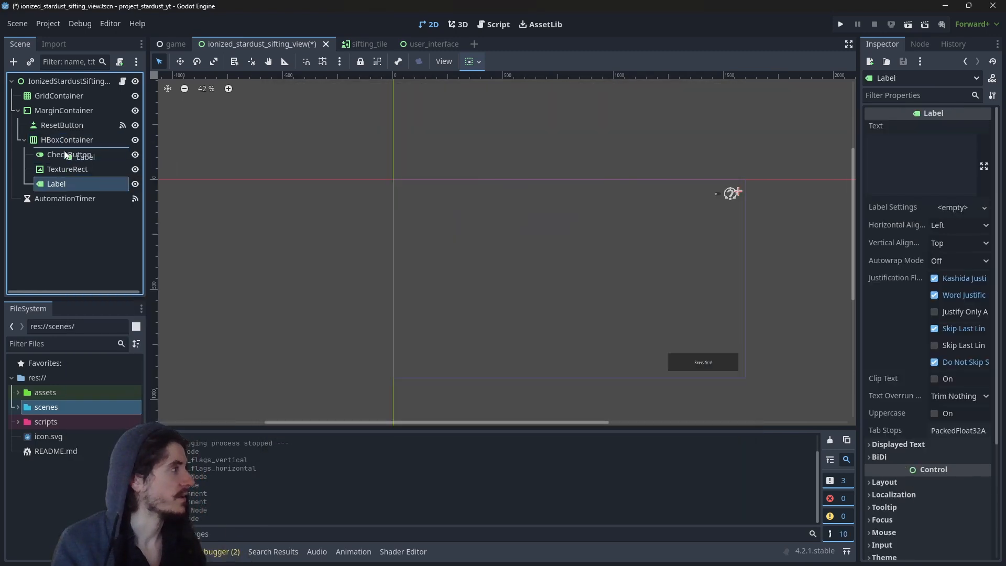
pyautogui.moveTo(56, 184); pyautogui.dragTo(56, 154)
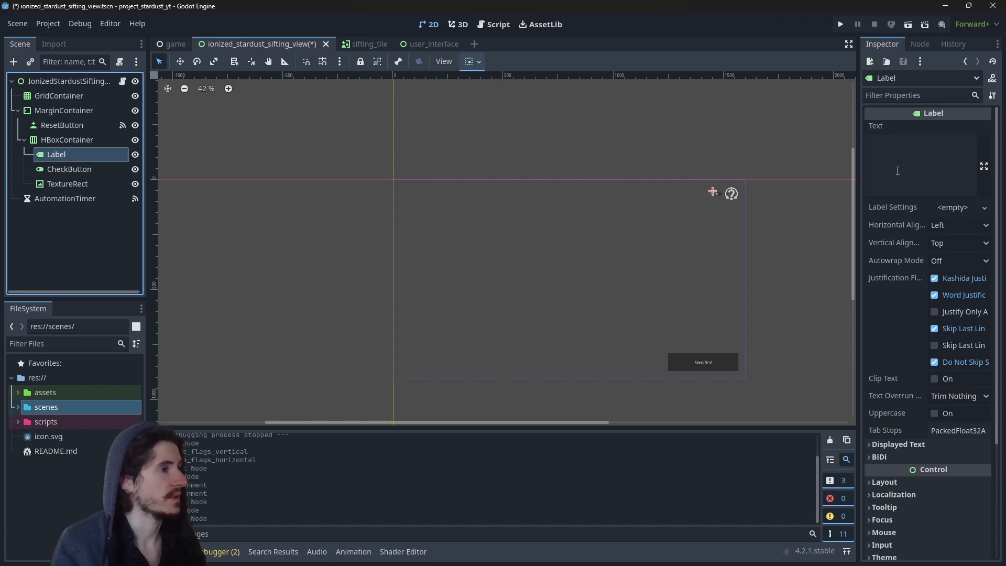
pyautogui.write('Atu')
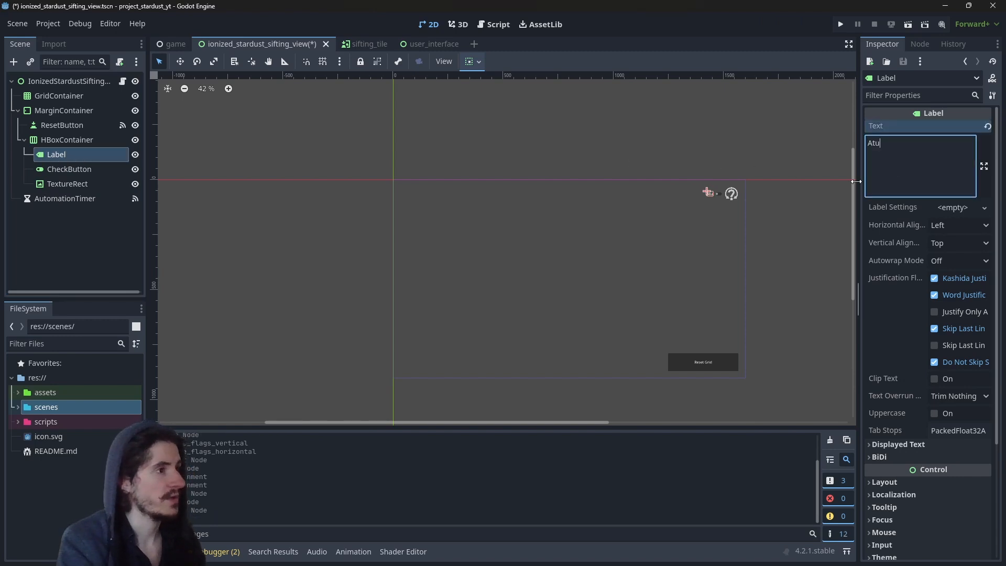
pyautogui.write('Automat')
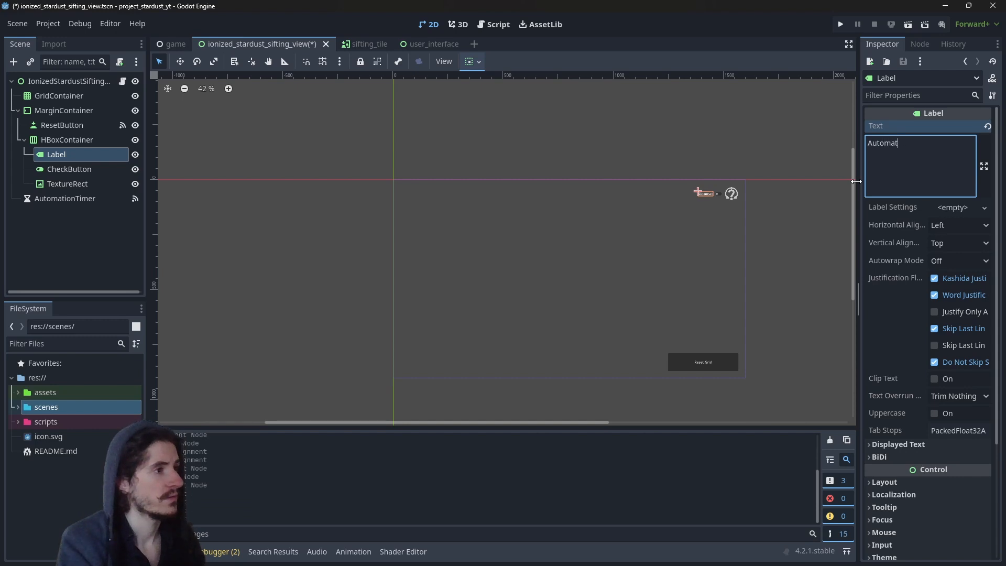
pyautogui.write('ion')
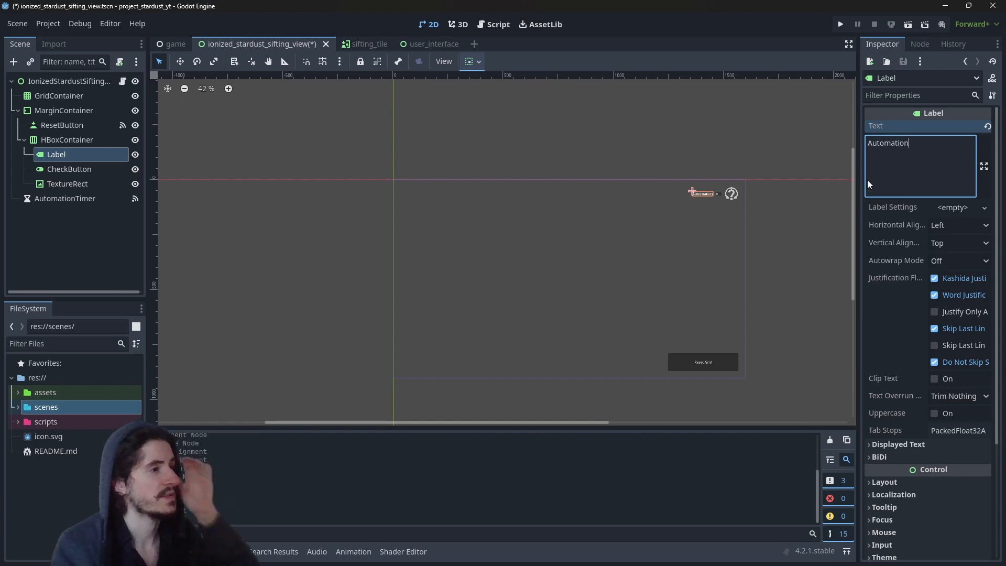
pyautogui.moveTo(704, 223)
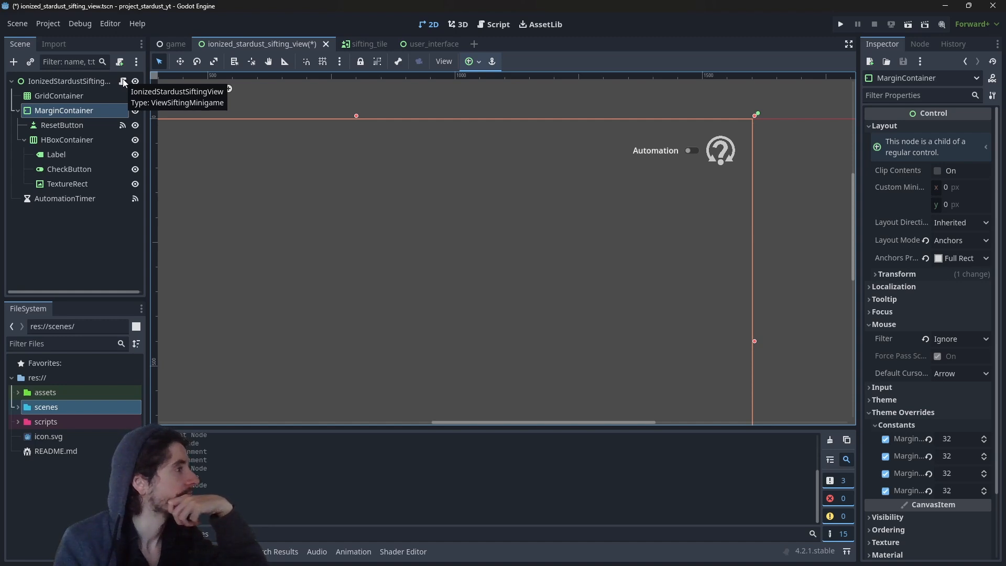
# - Connect AutomationCheckButton's toggled() signal to a new _on_automation_check_button_toggled handler
pyautogui.click(69, 169)
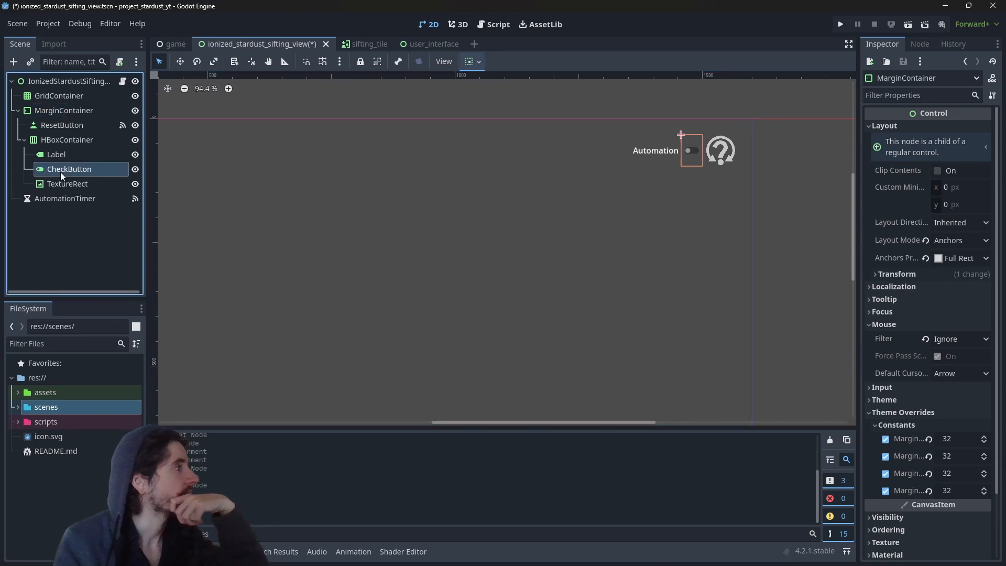
pyautogui.click(919, 43)
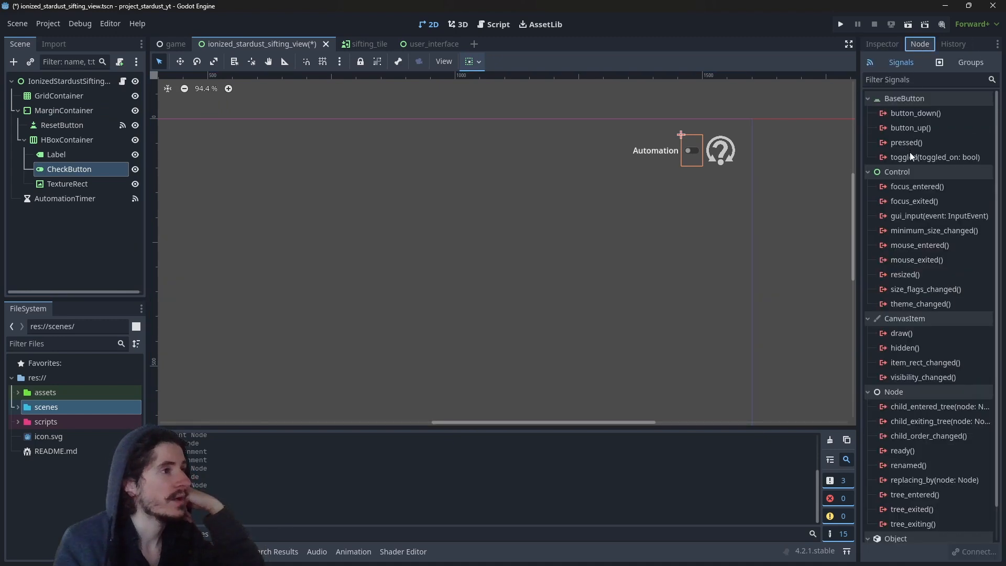
pyautogui.doubleClick(935, 156)
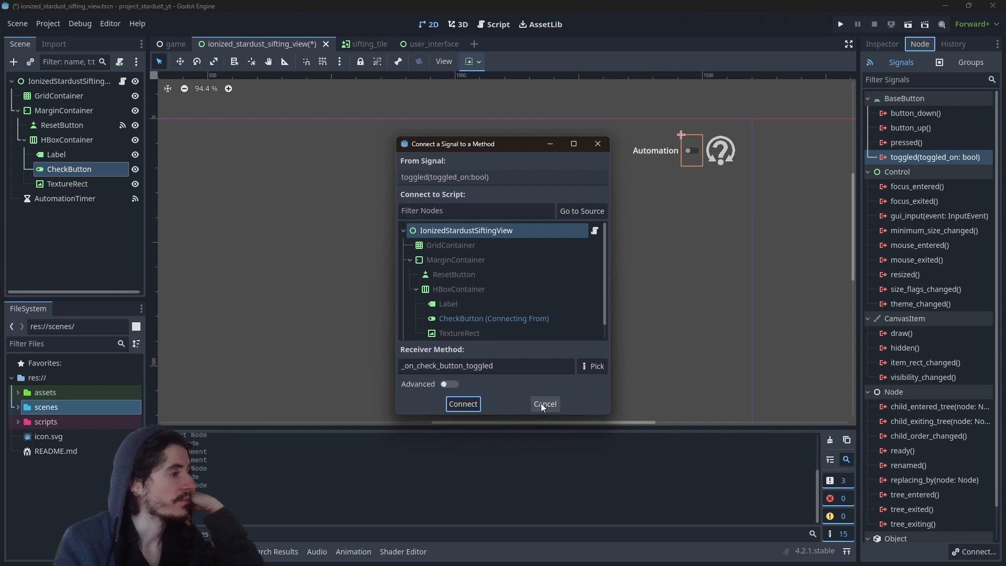
pyautogui.click(544, 403)
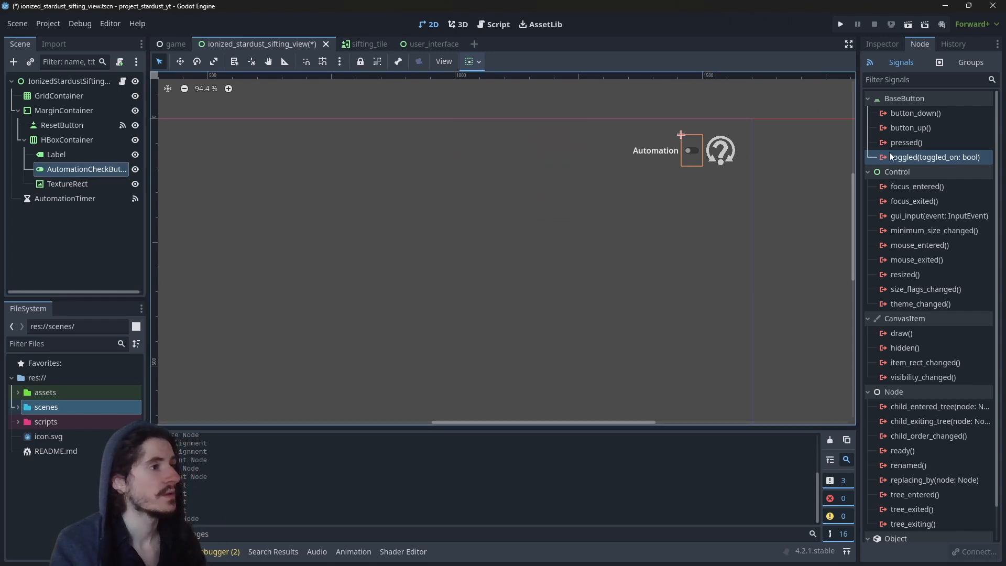
pyautogui.doubleClick(933, 157)
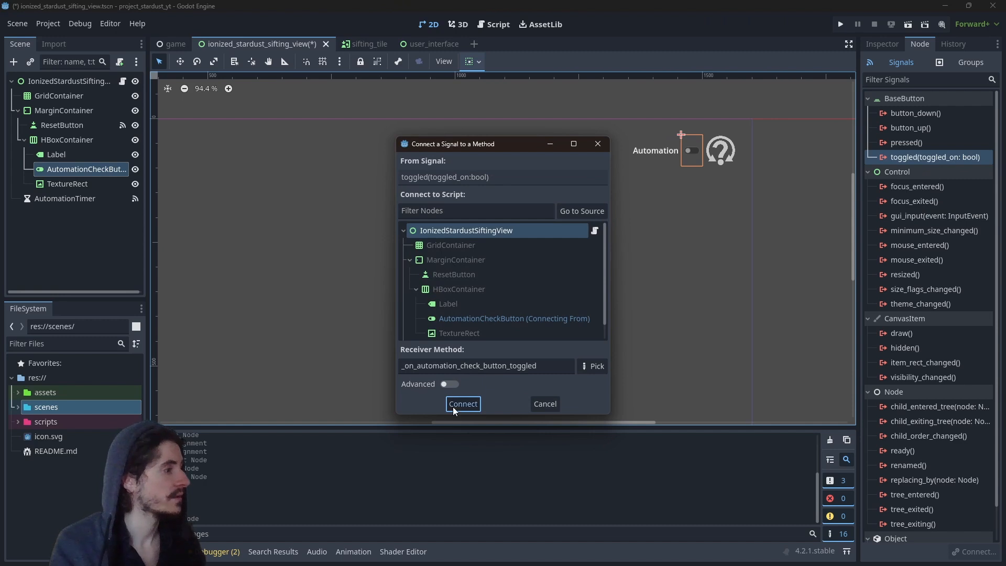
pyautogui.click(463, 404)
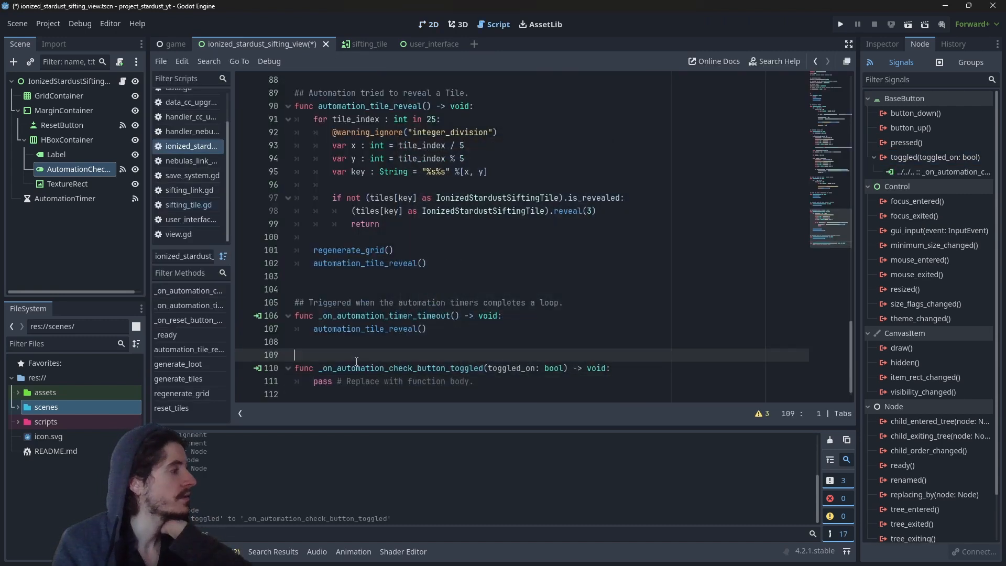
# - Comment the handler, set is_automated = toggled_on, start/stop automation_timer, and run the game
pyautogui.write('## Triggeren')
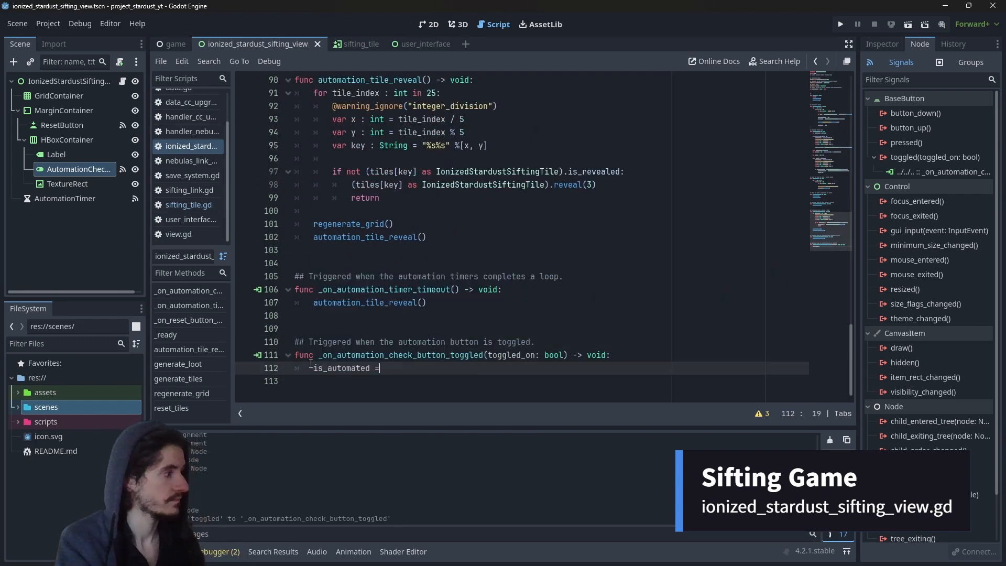
pyautogui.write('toggled_on')
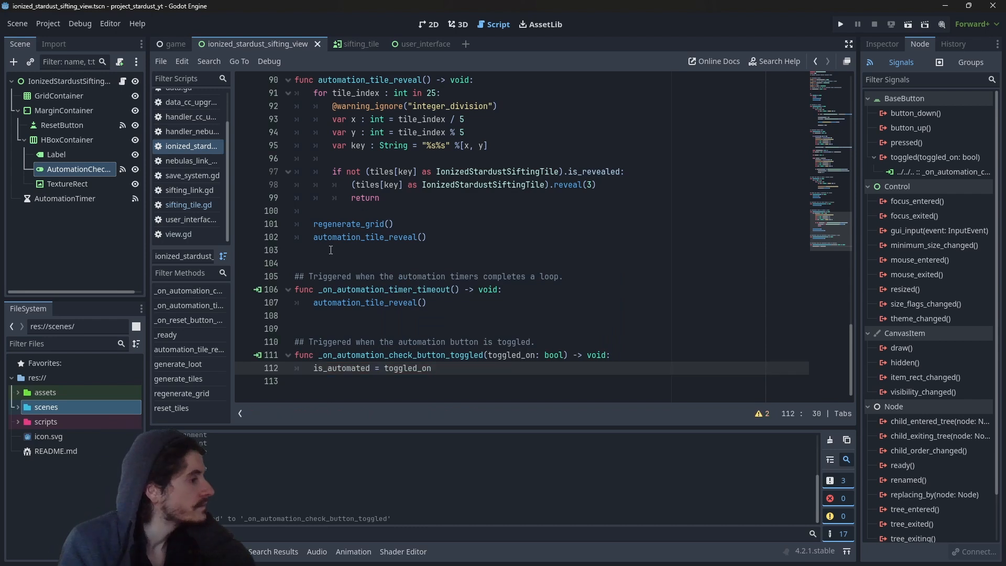
pyautogui.write('automation_timer.stop(')
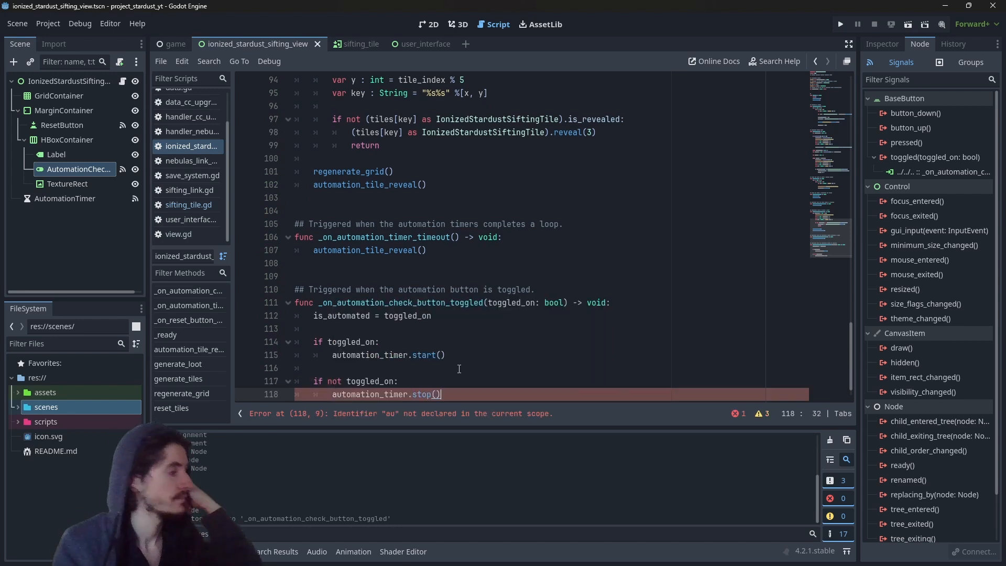
pyautogui.click(839, 23)
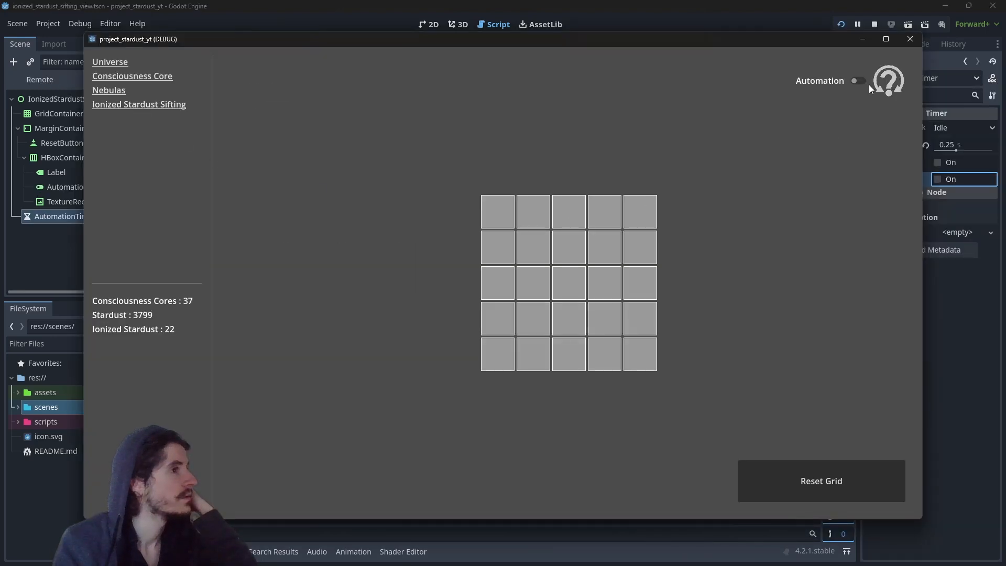
# - Check the Automation CheckButton to watch tiles auto-reveal, then uncheck it
pyautogui.click(858, 81)
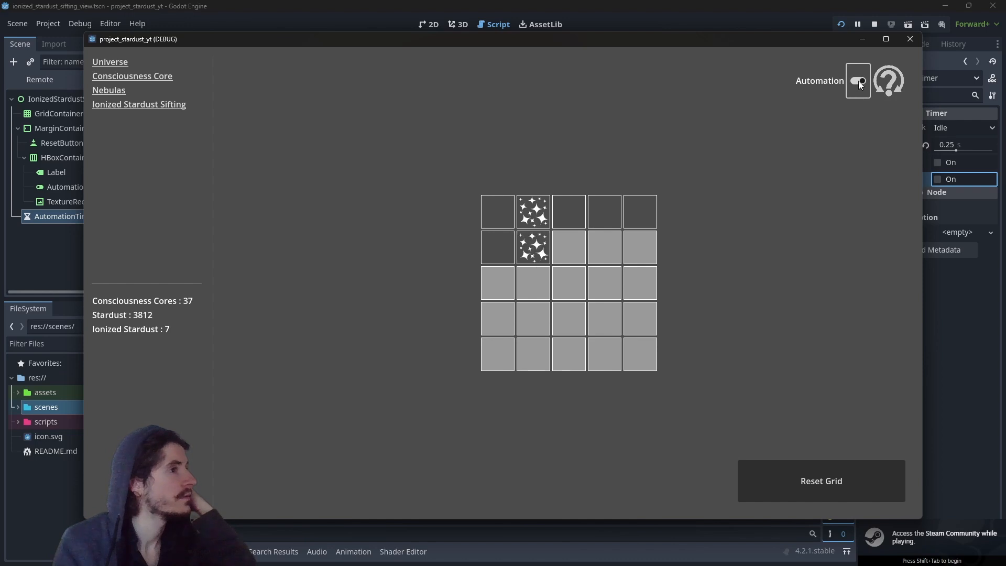
pyautogui.click(858, 80)
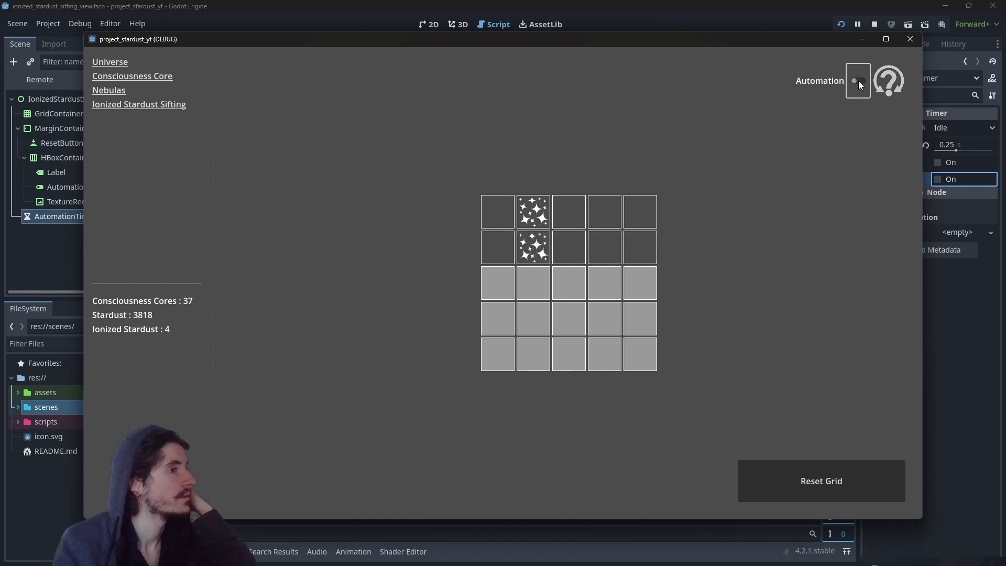